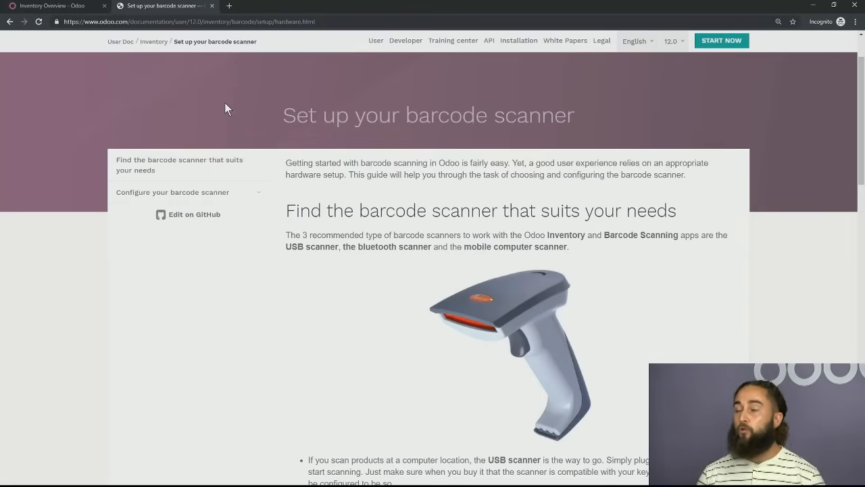
{"action": "mouse_move", "coordinate": [197, 101]}
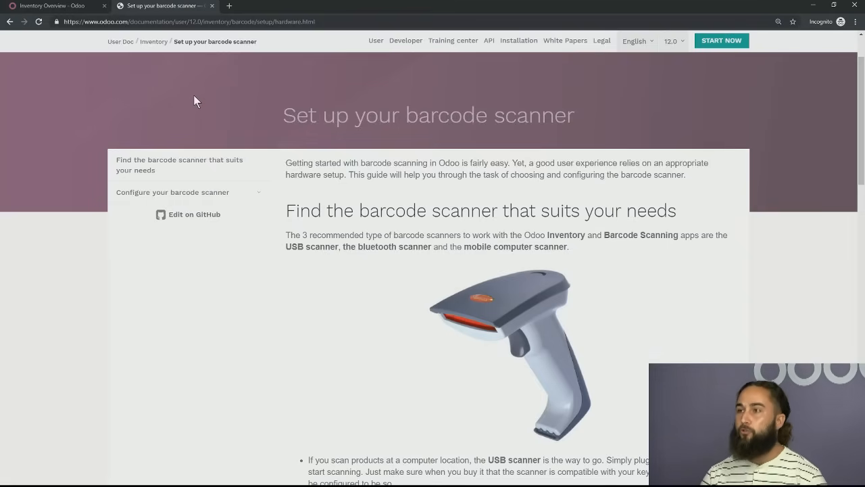
{"action": "mouse_move", "coordinate": [204, 119]}
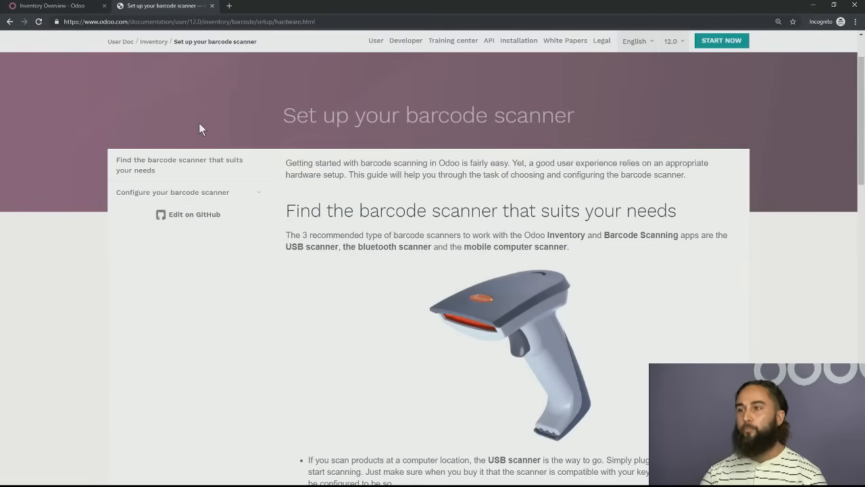
- Return to the Odoo home screen showing installed apps such as Inventory and Barcode
{"action": "scroll", "scroll_direction": "down", "scroll_amount": 3}
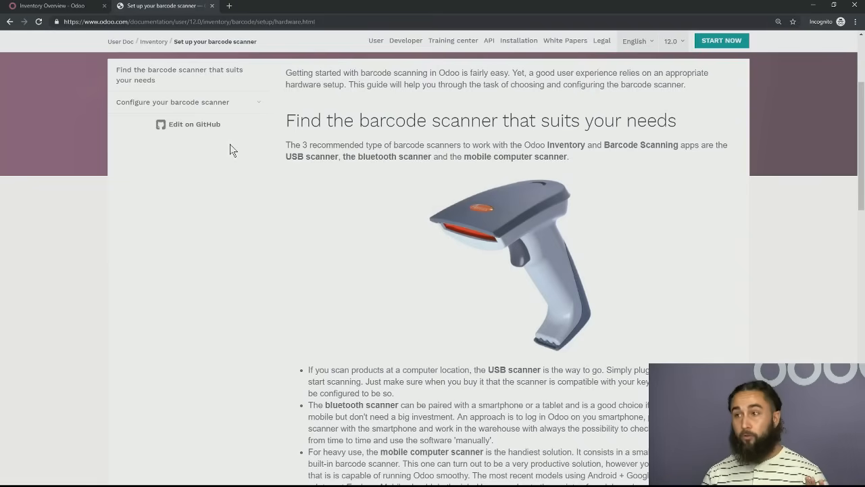
{"action": "mouse_move", "coordinate": [230, 159]}
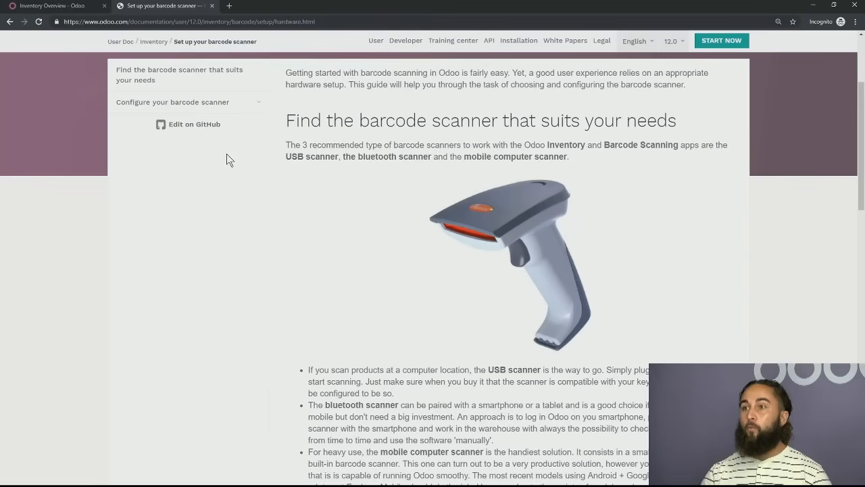
{"action": "left_click", "coordinate": [51, 6]}
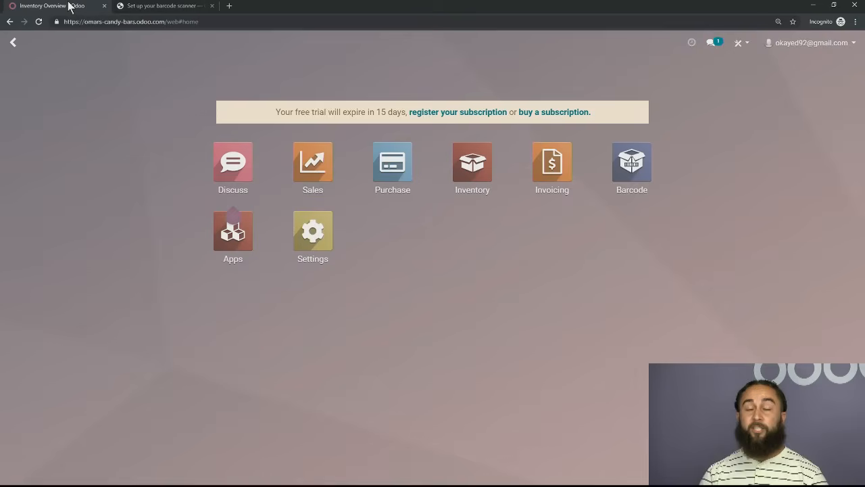
{"action": "mouse_move", "coordinate": [104, 130]}
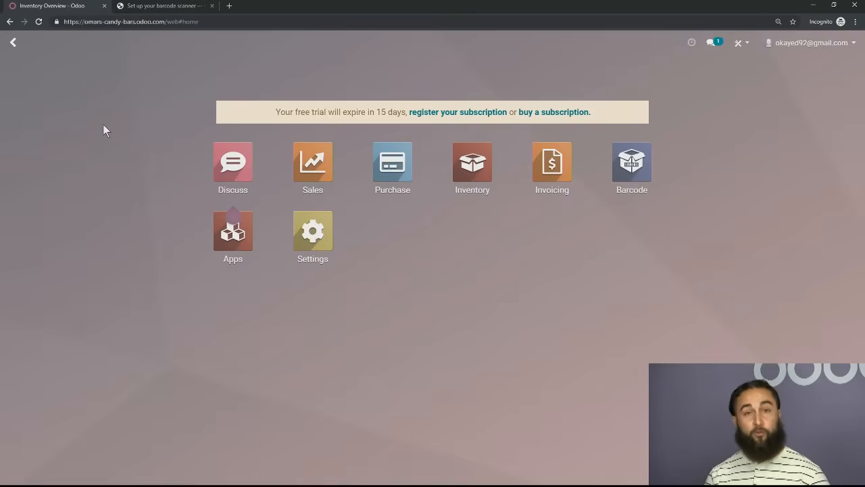
{"action": "mouse_move", "coordinate": [113, 99]}
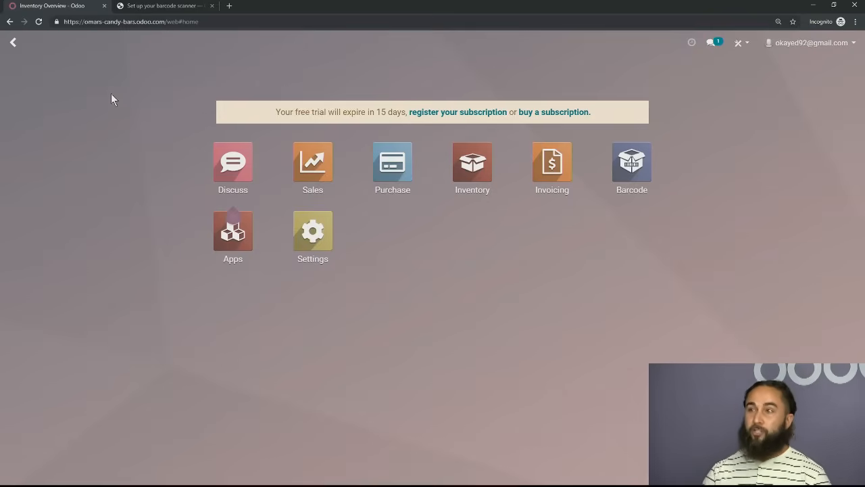
{"action": "mouse_move", "coordinate": [570, 140]}
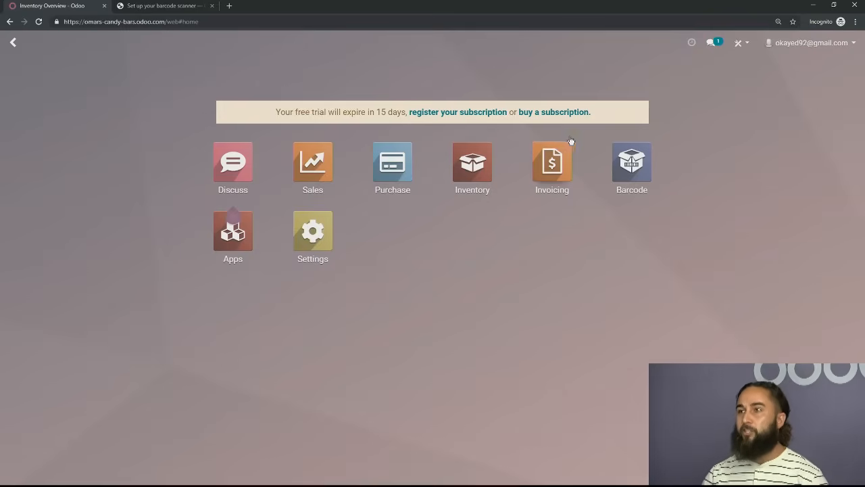
{"action": "mouse_move", "coordinate": [675, 152]}
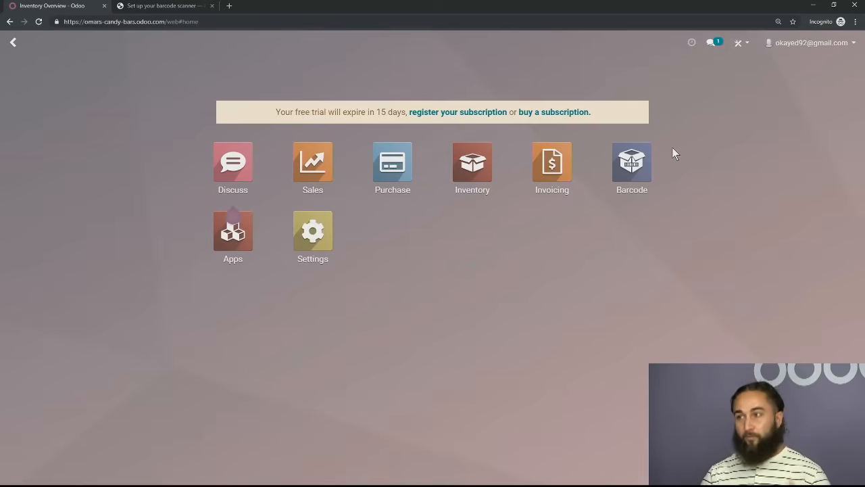
{"action": "mouse_move", "coordinate": [471, 166]}
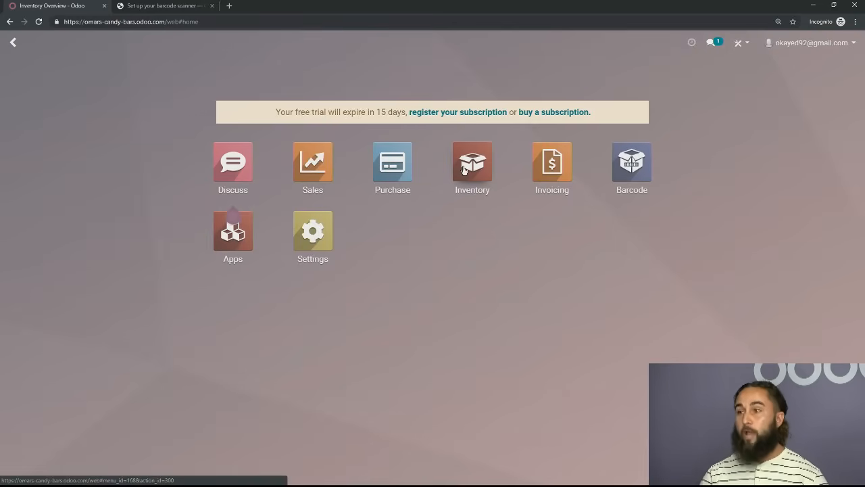
- Open the Inventory app to its Overview with Receipts and Delivery Orders cards
{"action": "left_click", "coordinate": [472, 162]}
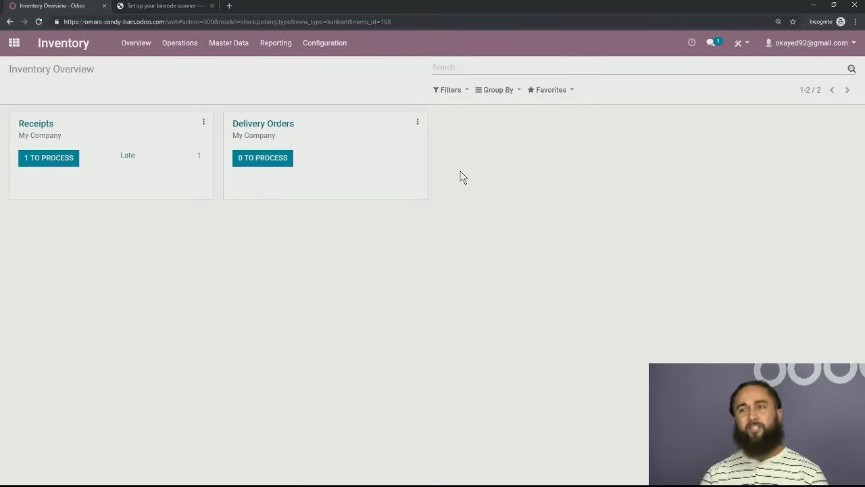
{"action": "mouse_move", "coordinate": [135, 110]}
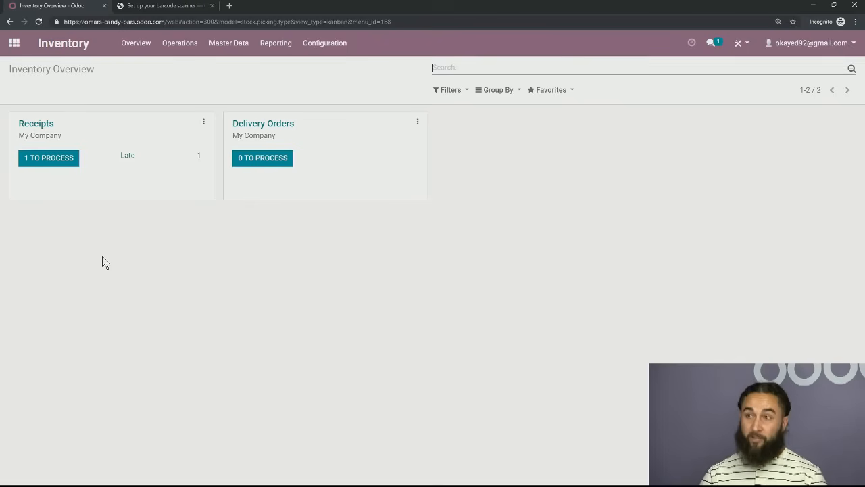
{"action": "mouse_move", "coordinate": [255, 268]}
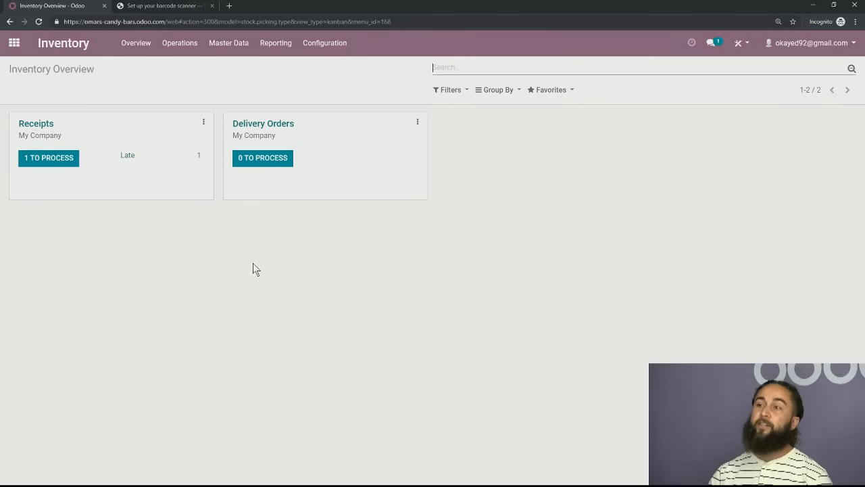
{"action": "mouse_move", "coordinate": [264, 271]}
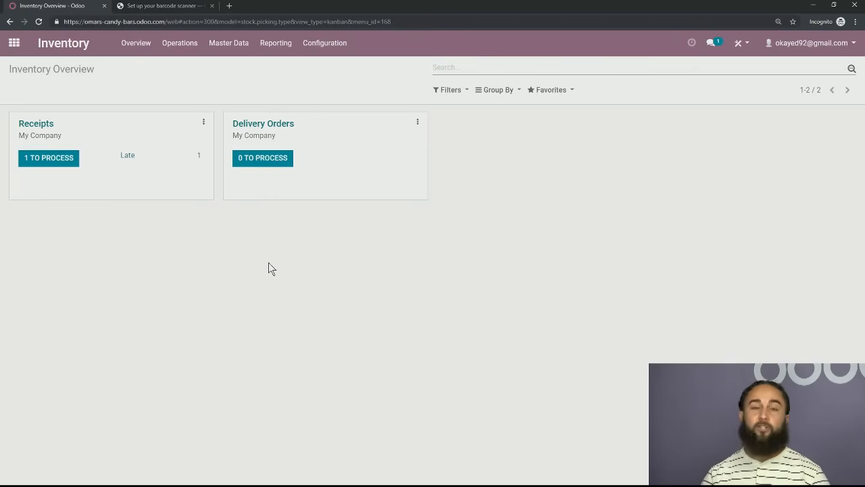
{"action": "mouse_move", "coordinate": [257, 301]}
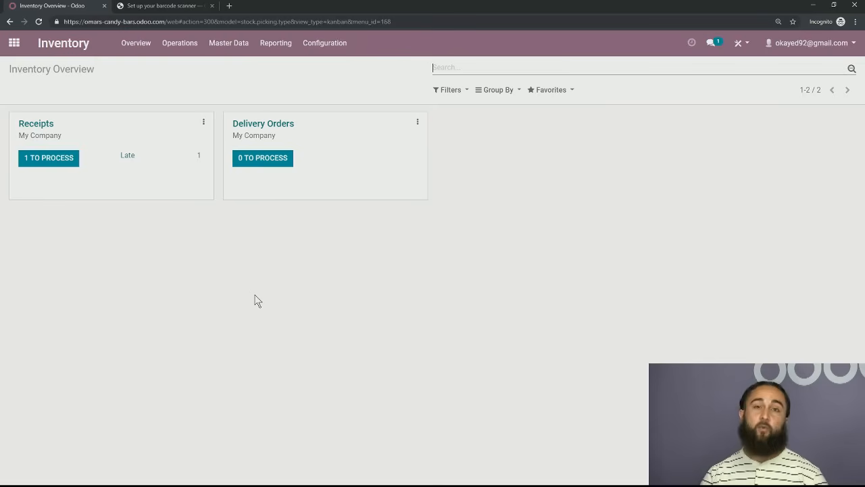
{"action": "mouse_move", "coordinate": [261, 309]}
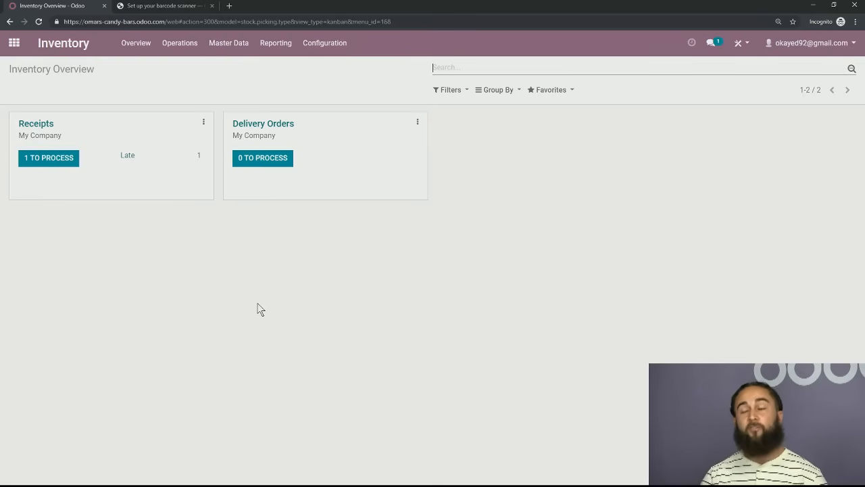
- Open Inventory Configuration > Settings, where Barcode Scanner is already enabled
{"action": "left_click", "coordinate": [325, 43]}
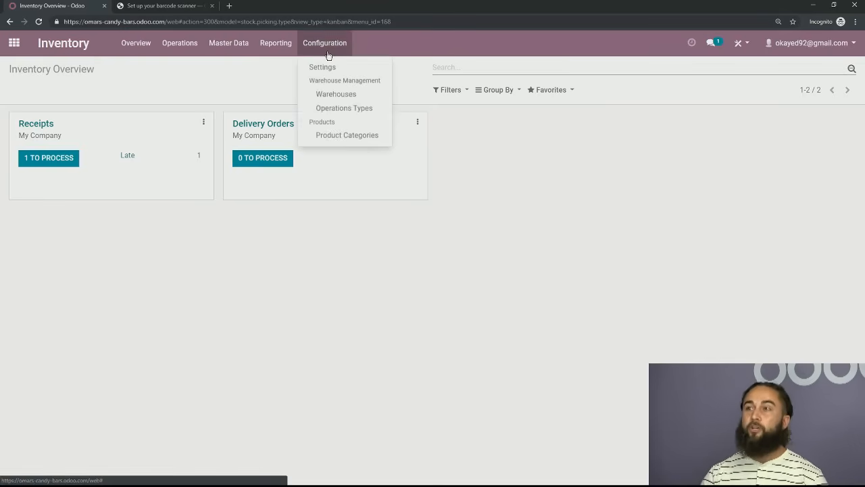
{"action": "left_click", "coordinate": [331, 69]}
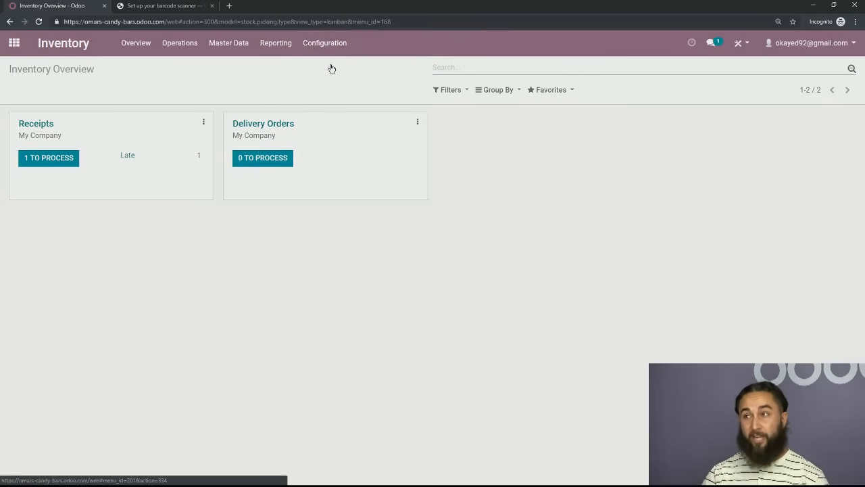
{"action": "left_click", "coordinate": [325, 42]}
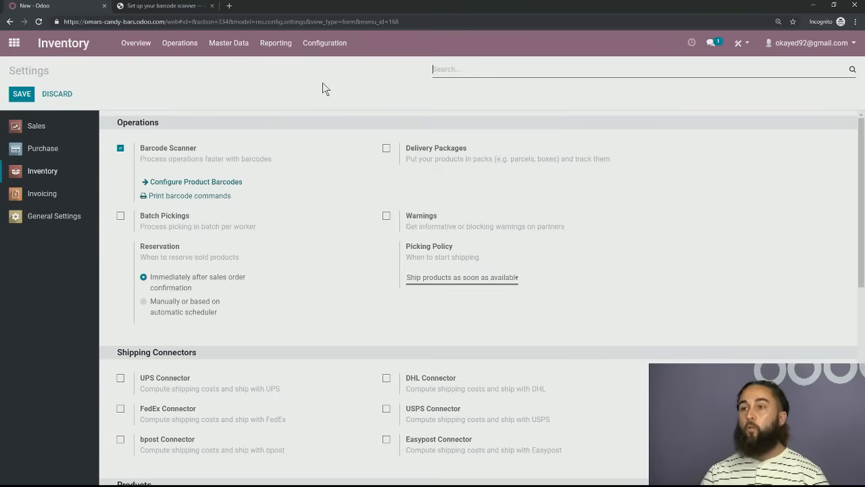
{"action": "mouse_move", "coordinate": [140, 137]}
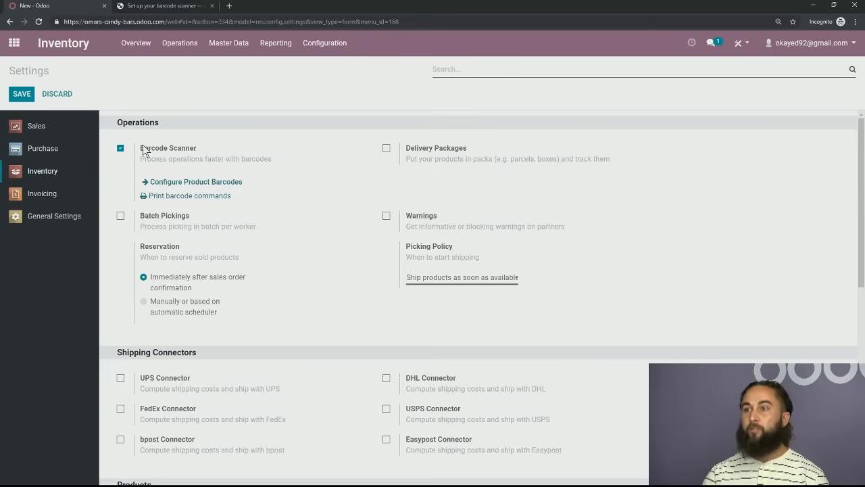
{"action": "mouse_move", "coordinate": [180, 146]}
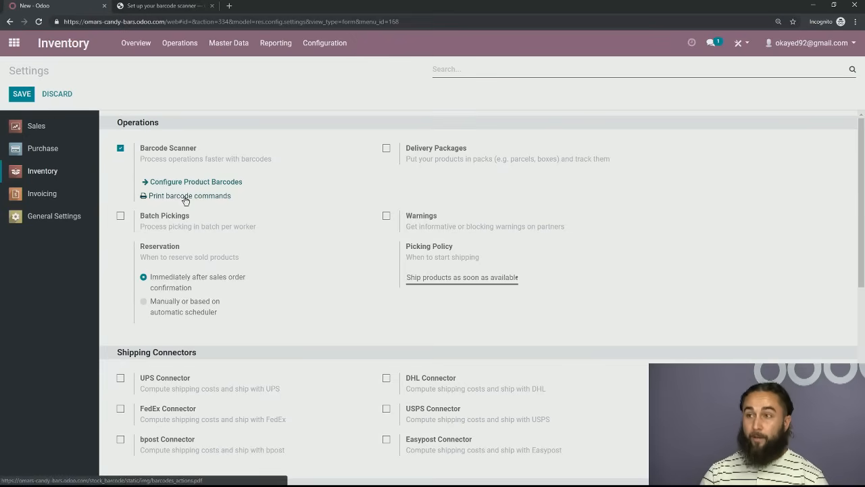
{"action": "left_click", "coordinate": [190, 195]}
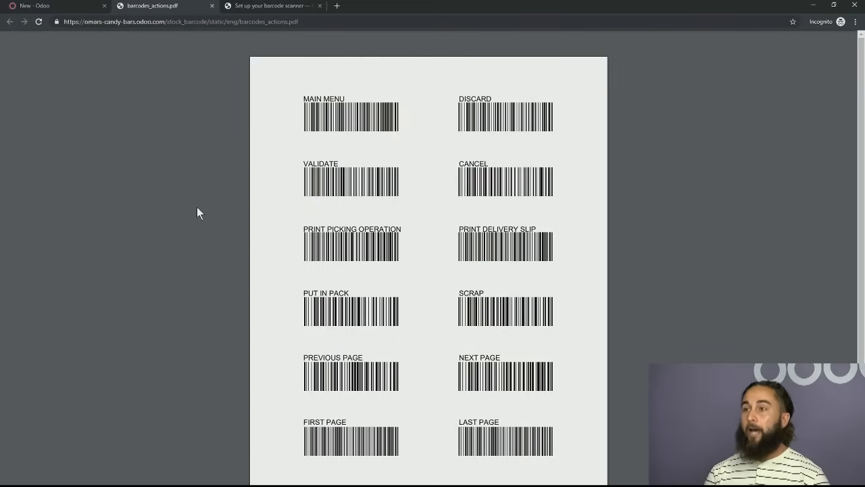
{"action": "mouse_move", "coordinate": [224, 201]}
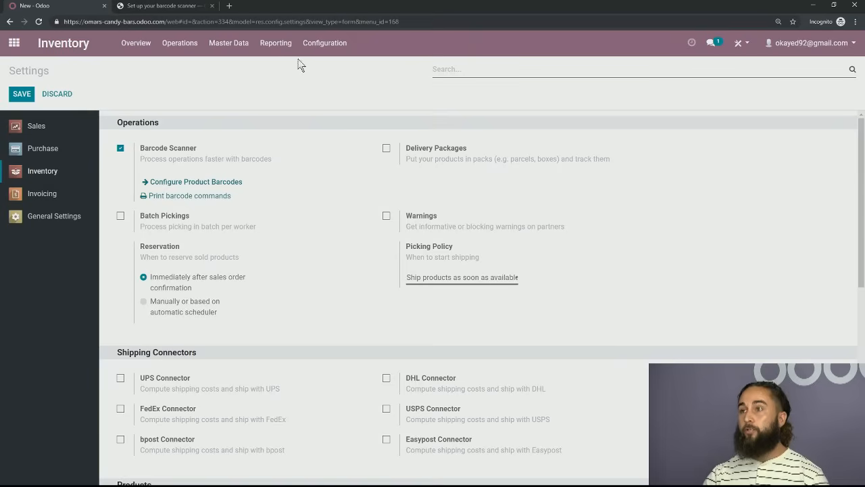
- Select the Receipts and Delivery Orders rows in the Operations Types list
{"action": "left_click", "coordinate": [324, 43]}
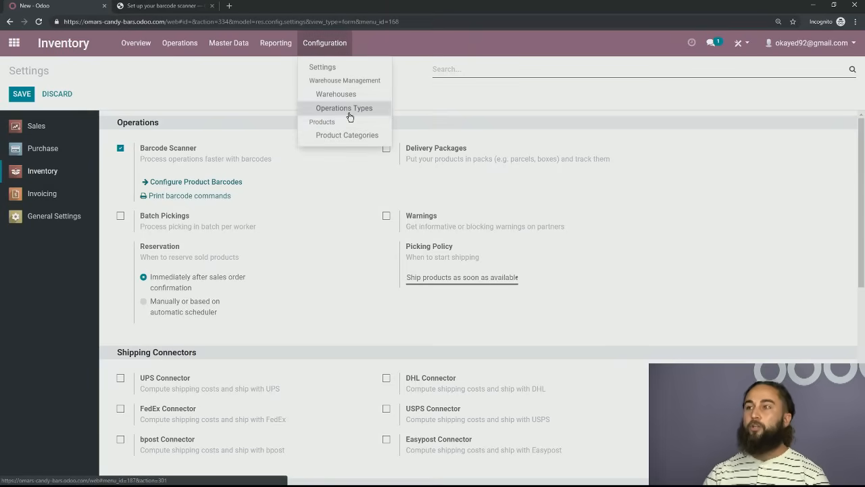
{"action": "left_click", "coordinate": [344, 108]}
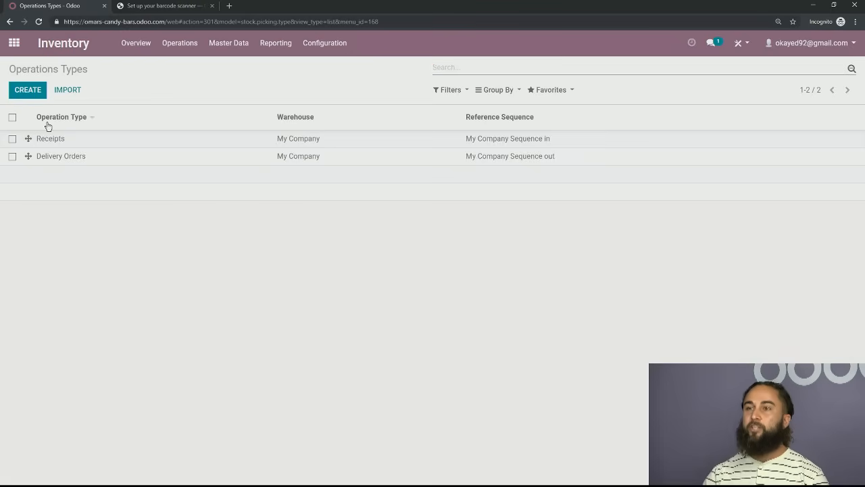
{"action": "left_click", "coordinate": [12, 138]}
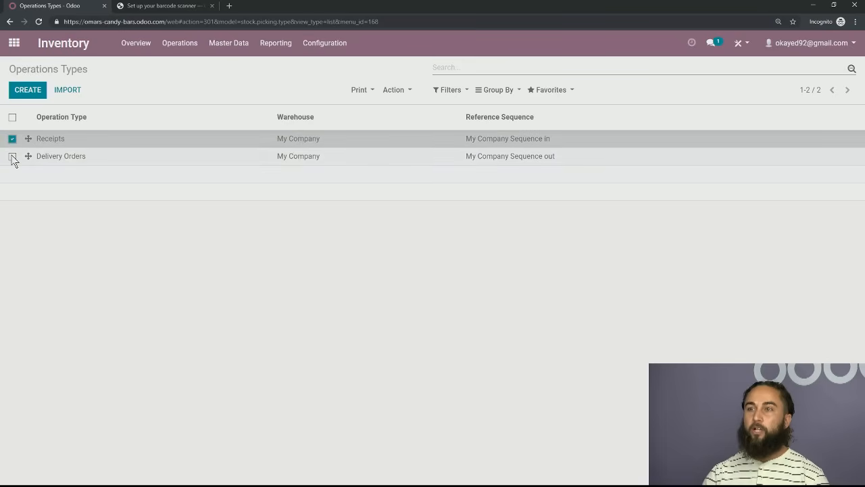
{"action": "left_click", "coordinate": [12, 156]}
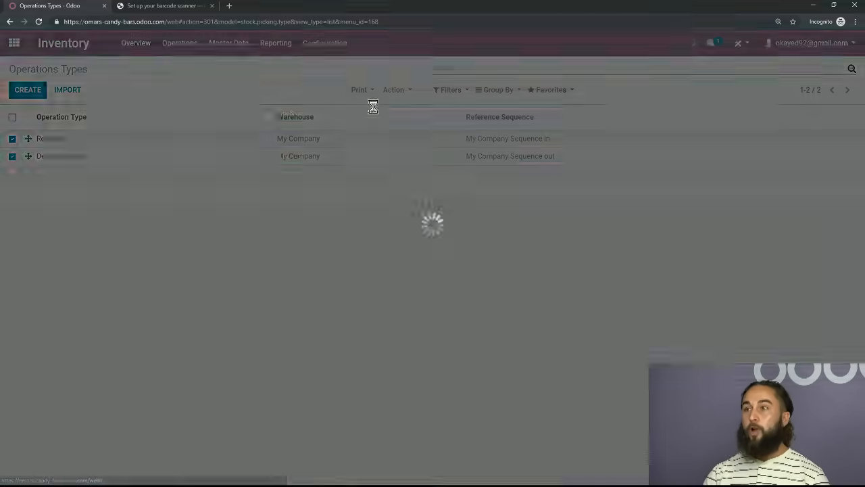
- Print the selected operation types and save the barcode PDF to the Desktop
{"action": "left_click", "coordinate": [359, 89]}
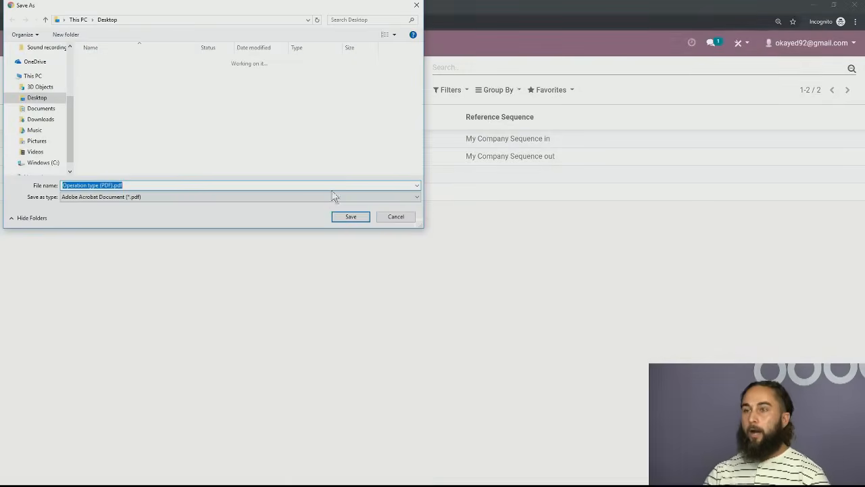
{"action": "left_click", "coordinate": [350, 217]}
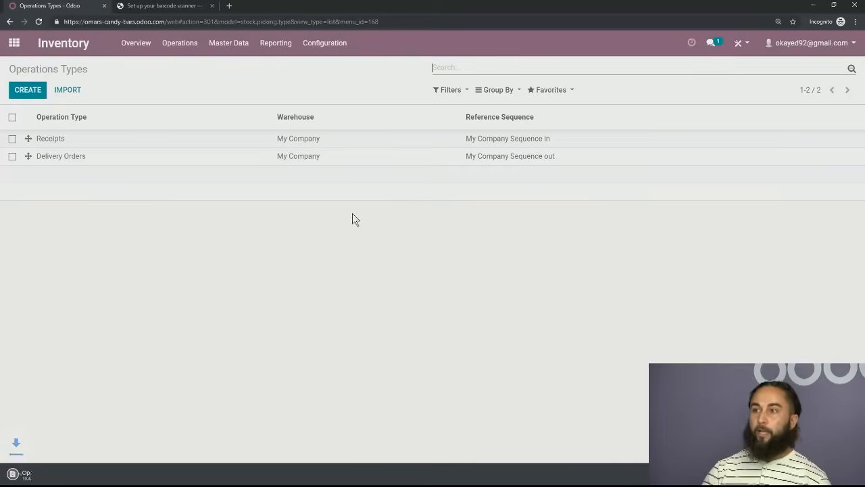
{"action": "left_click", "coordinate": [93, 474]}
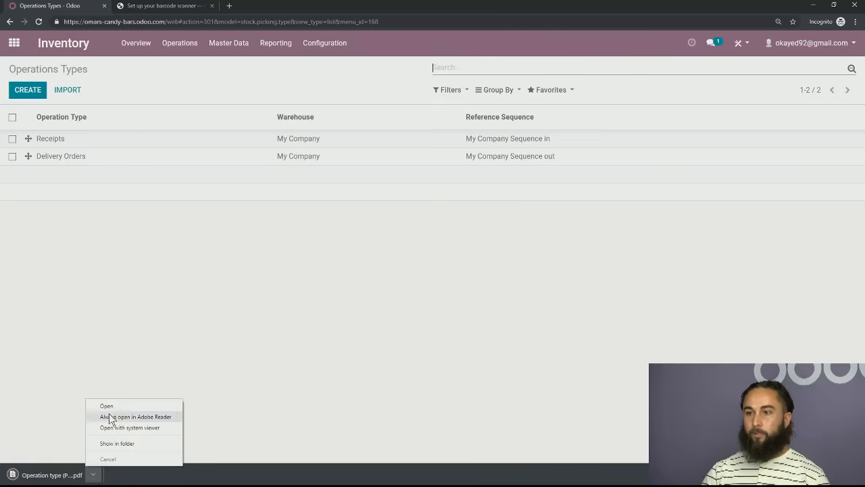
- Open the downloaded PDF with barcodes for Receipts and Delivery Orders
{"action": "left_click", "coordinate": [107, 406]}
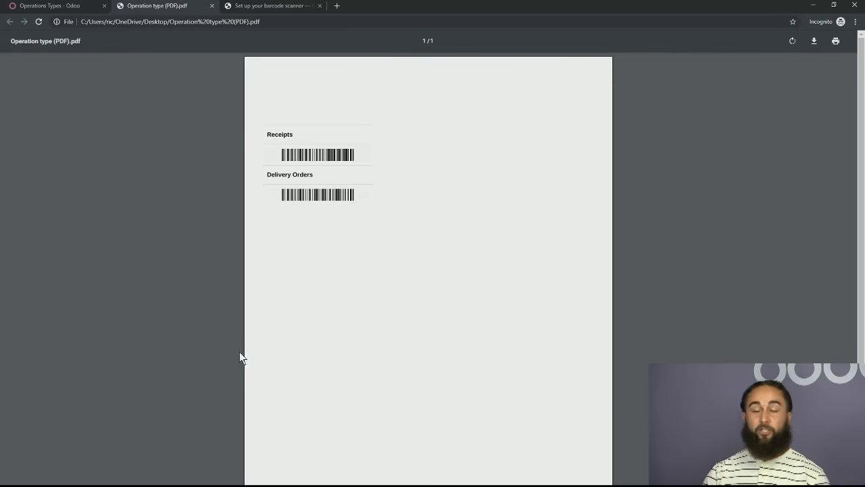
{"action": "mouse_move", "coordinate": [235, 368]}
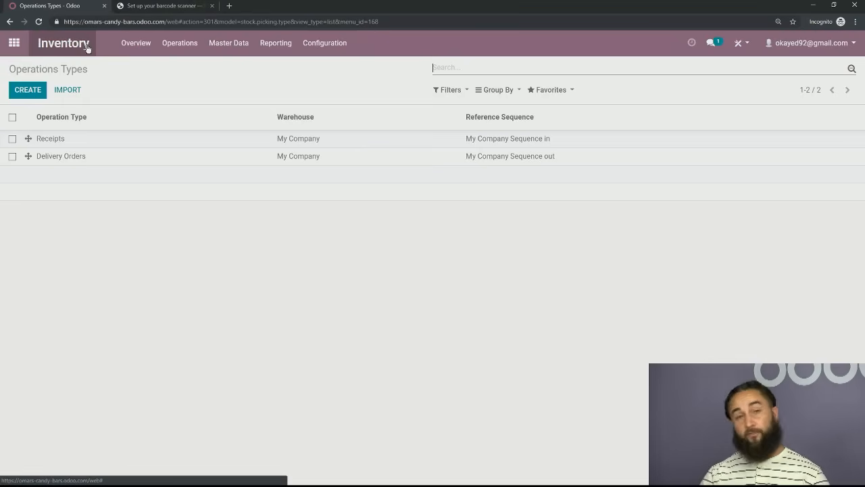
- Return to the Inventory Overview with Receipts showing one to process
{"action": "left_click", "coordinate": [136, 43]}
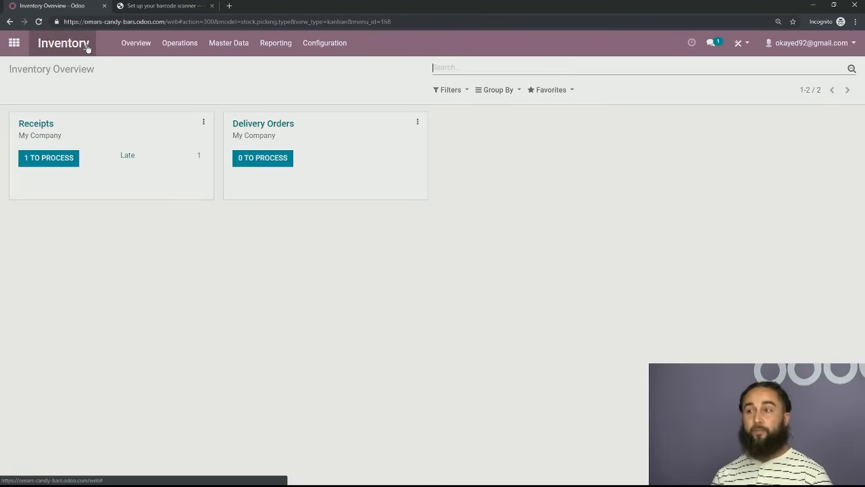
{"action": "mouse_move", "coordinate": [52, 61]}
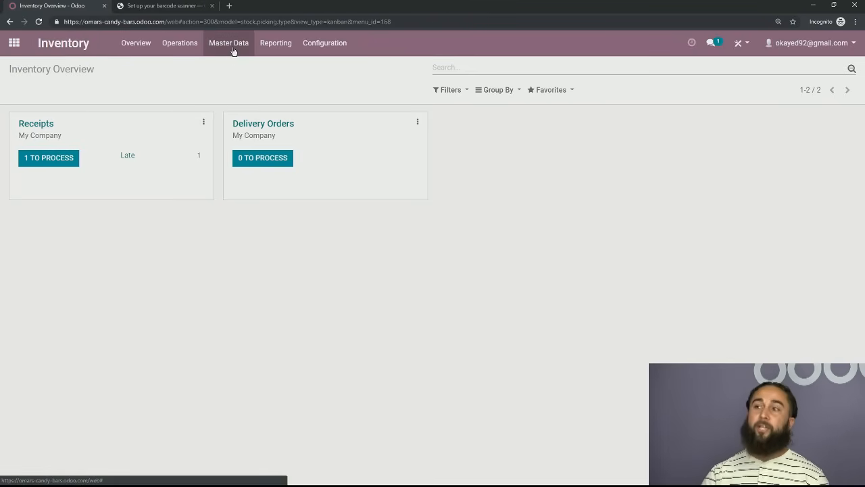
- From Products, discard a new record and open Omars Crunchy Candy Bar for editing
{"action": "left_click", "coordinate": [228, 43]}
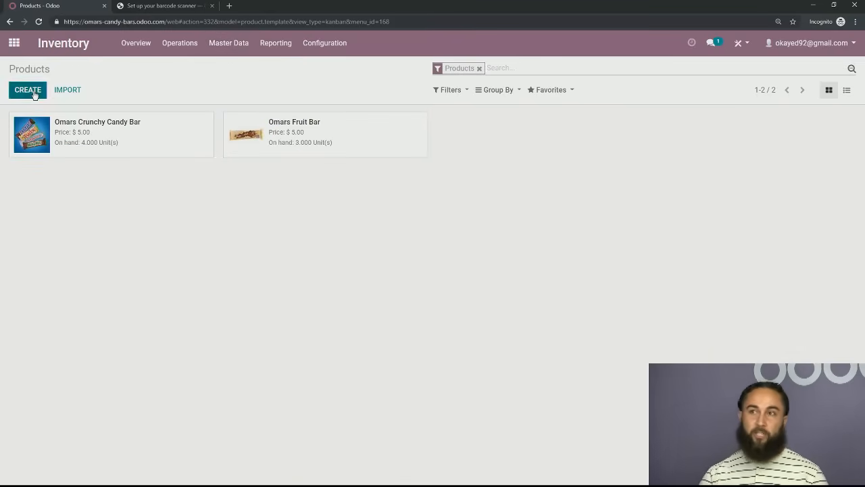
{"action": "left_click", "coordinate": [28, 89]}
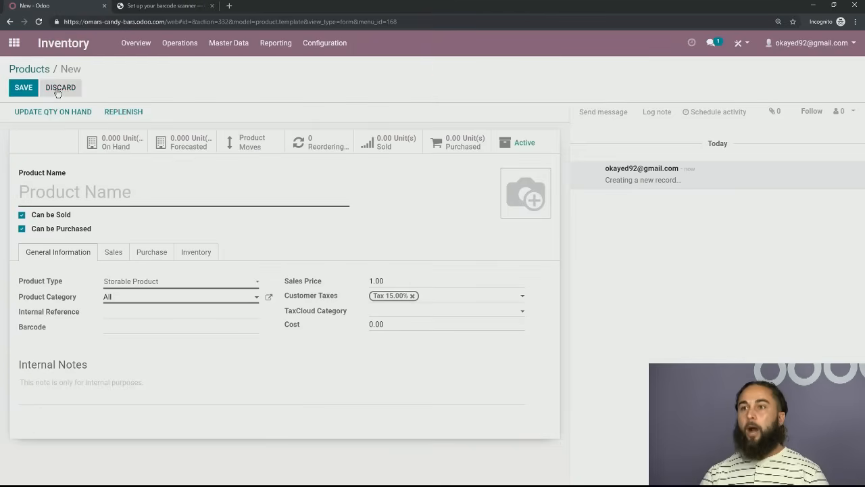
{"action": "left_click", "coordinate": [60, 87]}
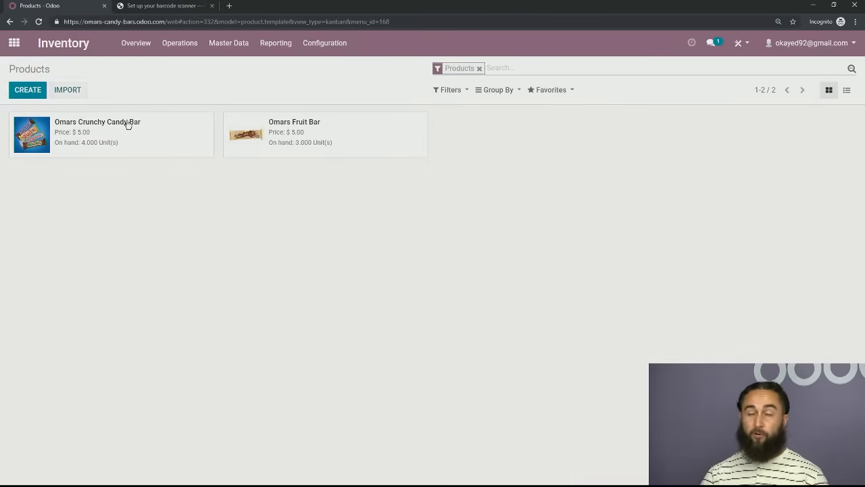
{"action": "left_click", "coordinate": [97, 132]}
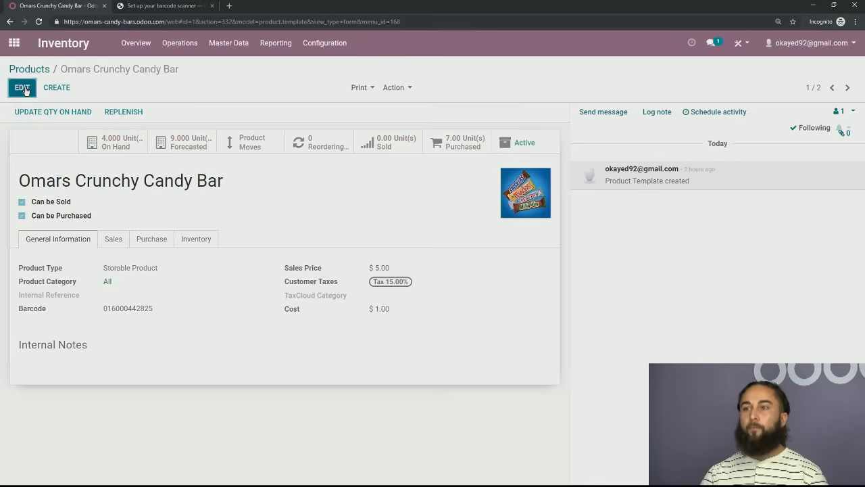
{"action": "left_click", "coordinate": [22, 87]}
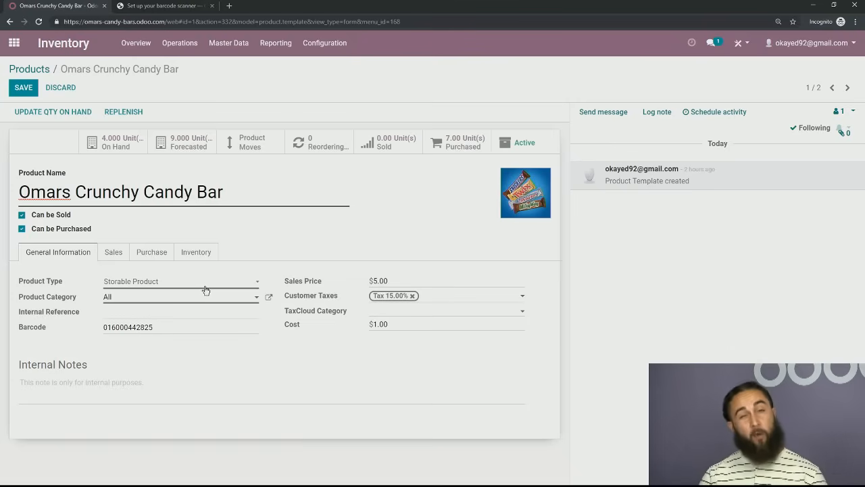
{"action": "left_click", "coordinate": [223, 192]}
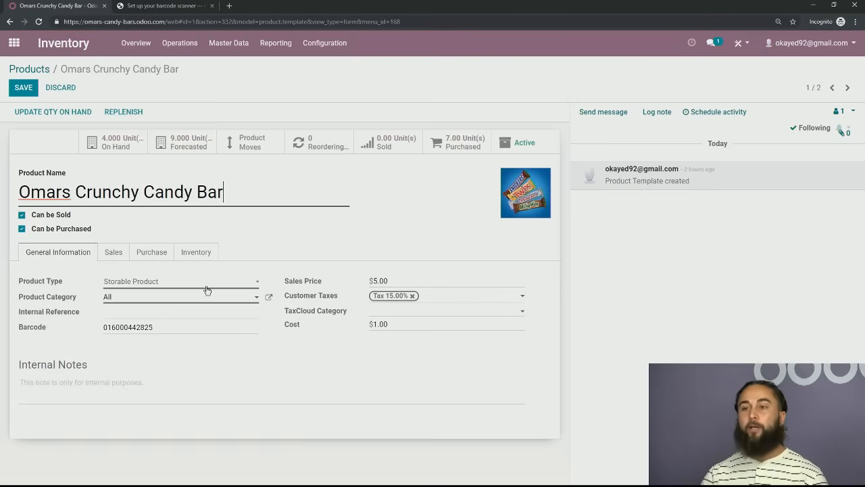
{"action": "mouse_move", "coordinate": [210, 322]}
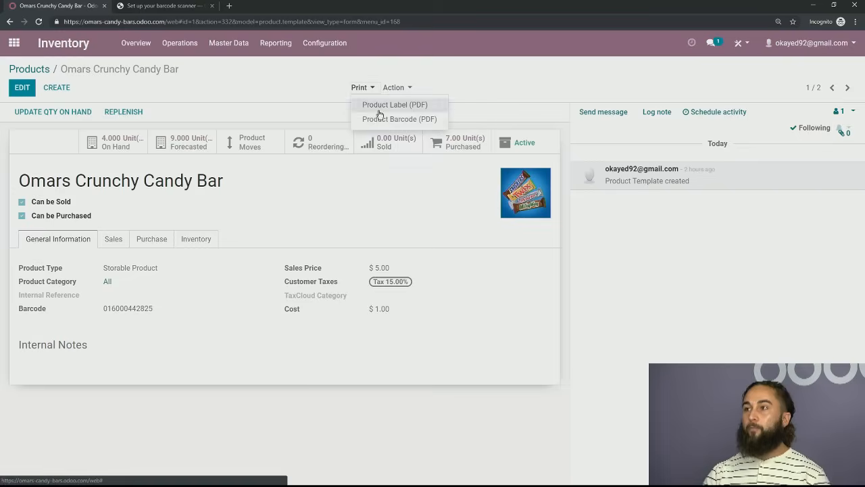
- Print the Omars Crunchy Candy Bar product label PDF and return to Products
{"action": "left_click", "coordinate": [395, 104]}
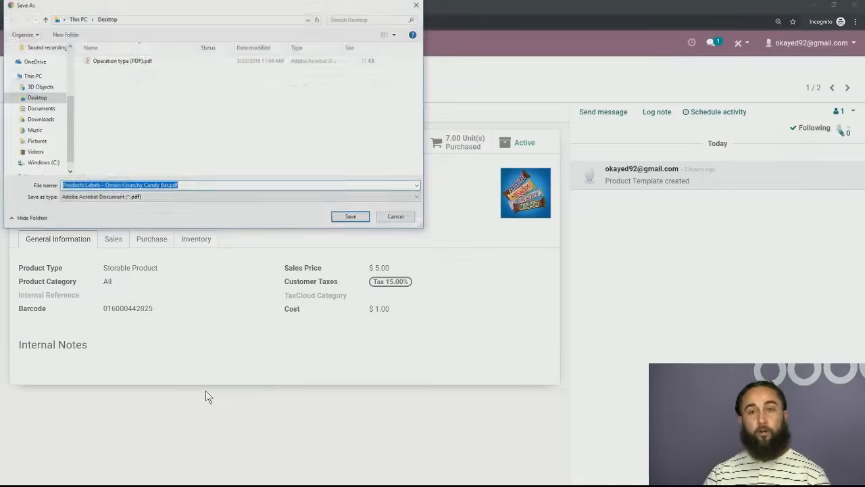
{"action": "left_click", "coordinate": [350, 216]}
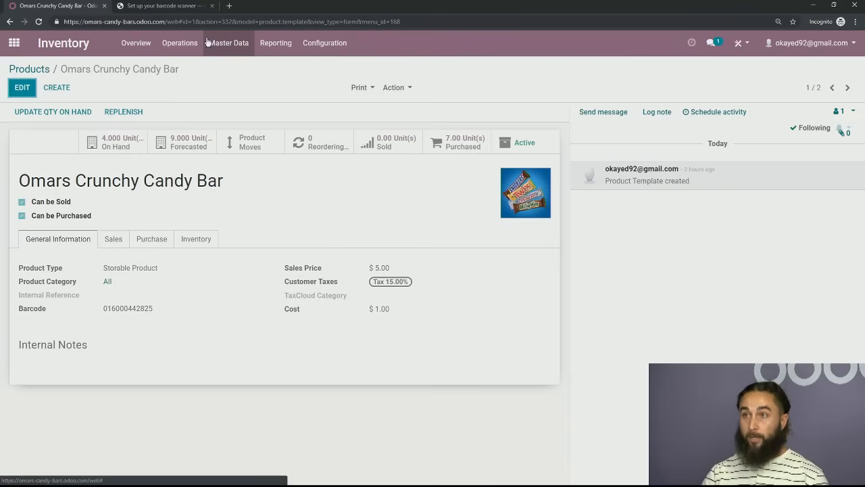
{"action": "mouse_move", "coordinate": [198, 82]}
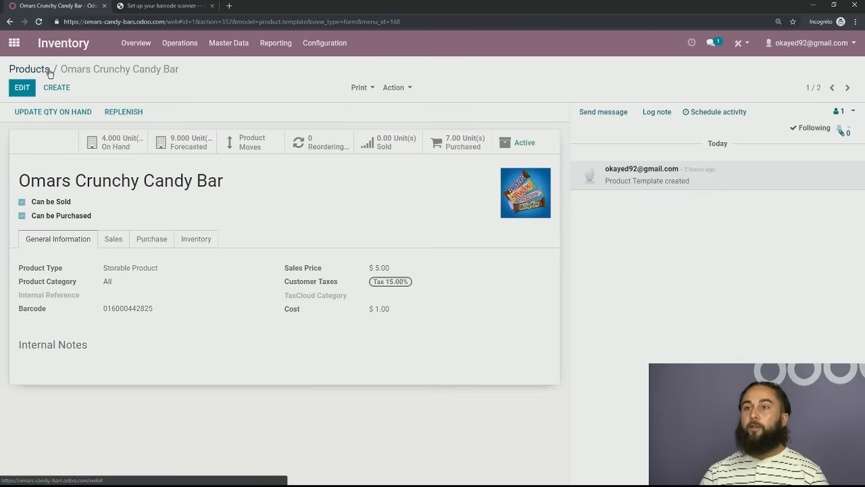
{"action": "left_click", "coordinate": [29, 69]}
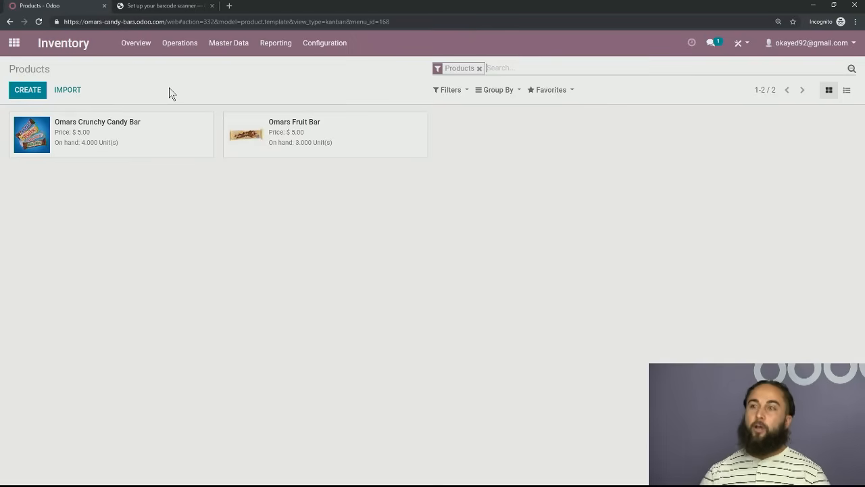
- Open the Purchase app's Vendors list and select The Candy Company
{"action": "left_click", "coordinate": [15, 43]}
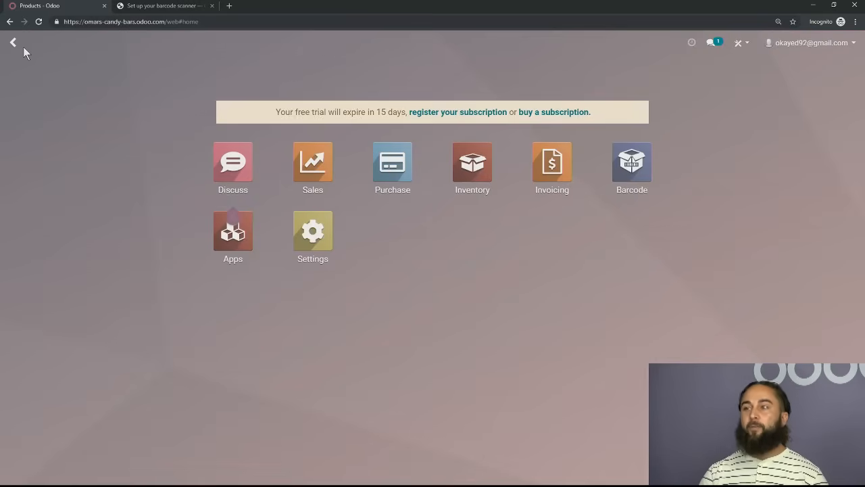
{"action": "mouse_move", "coordinate": [392, 162]}
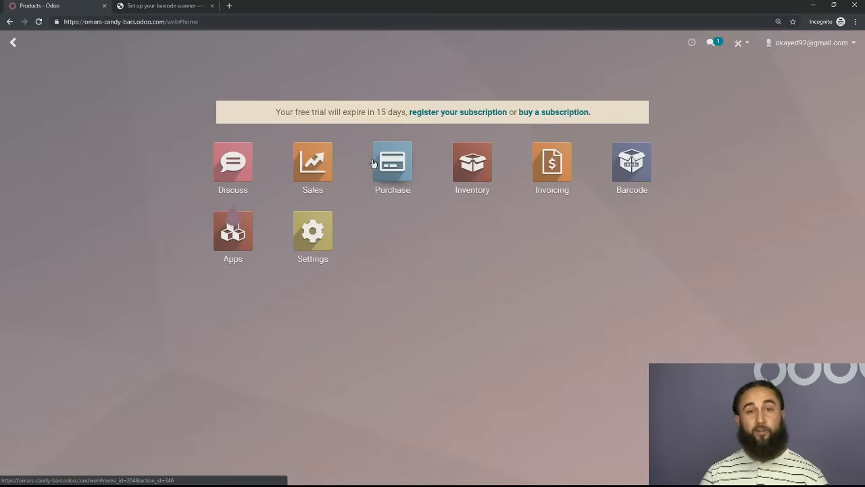
{"action": "left_click", "coordinate": [392, 163]}
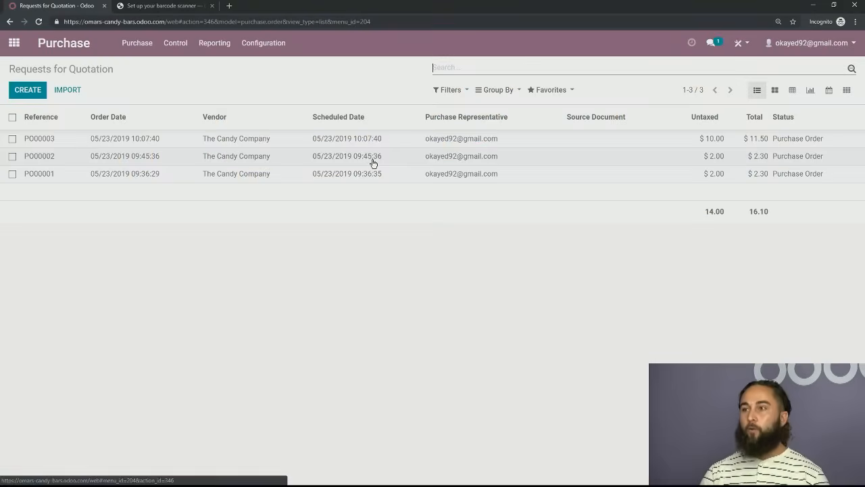
{"action": "mouse_move", "coordinate": [285, 190]}
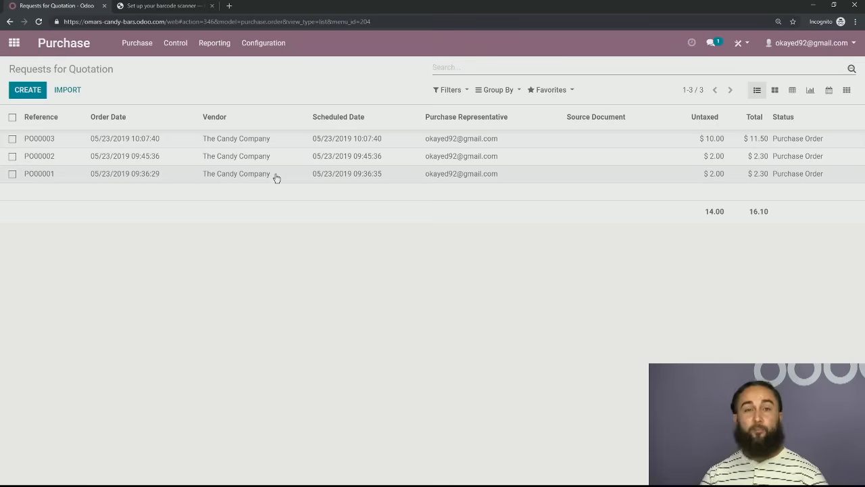
{"action": "mouse_move", "coordinate": [269, 215]}
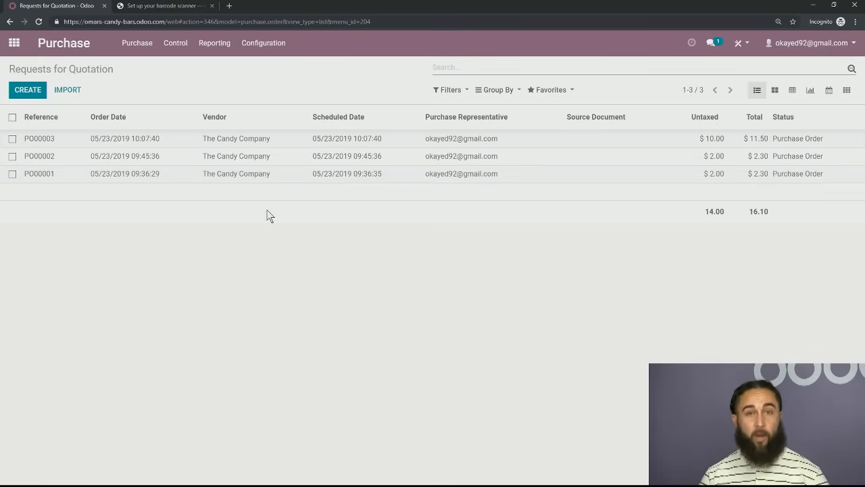
{"action": "mouse_move", "coordinate": [238, 123]}
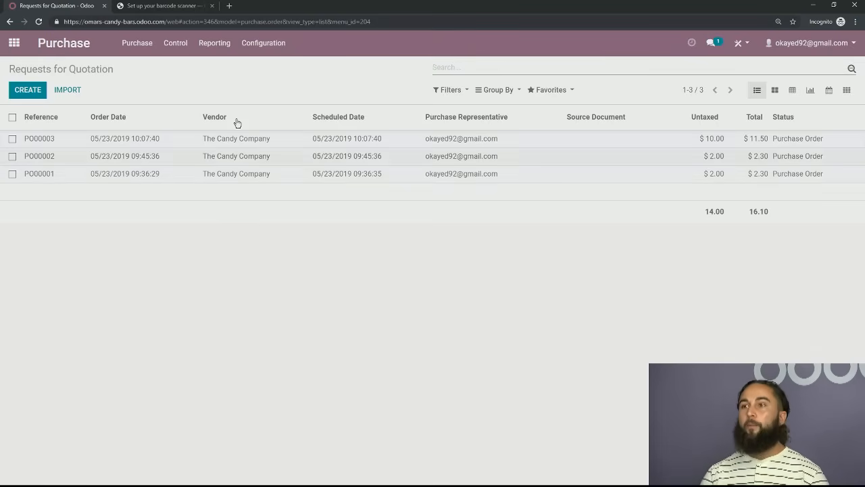
{"action": "left_click", "coordinate": [137, 43]}
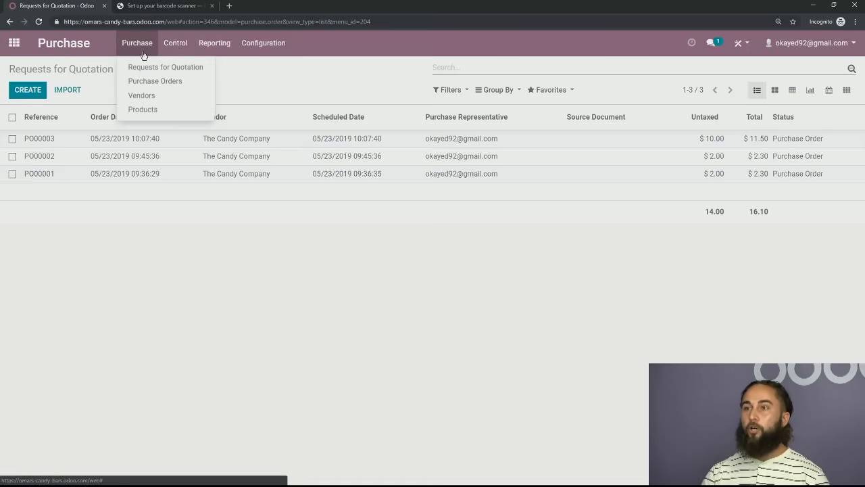
{"action": "left_click", "coordinate": [141, 95]}
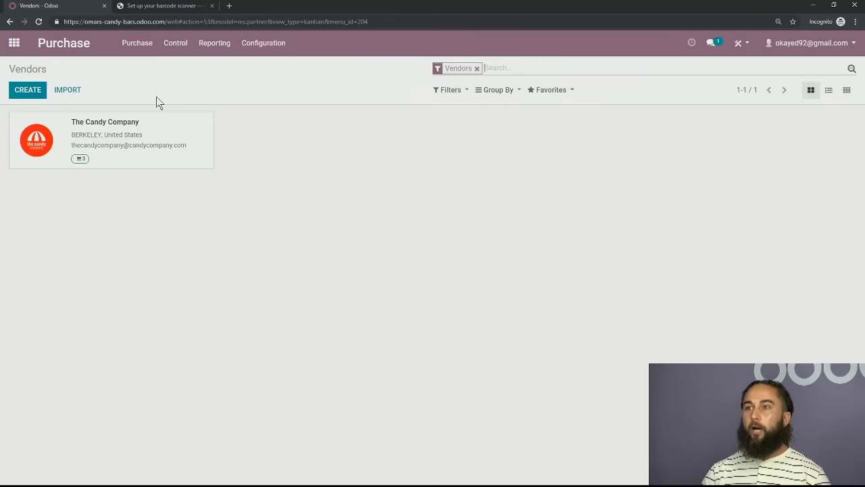
{"action": "left_click", "coordinate": [105, 140]}
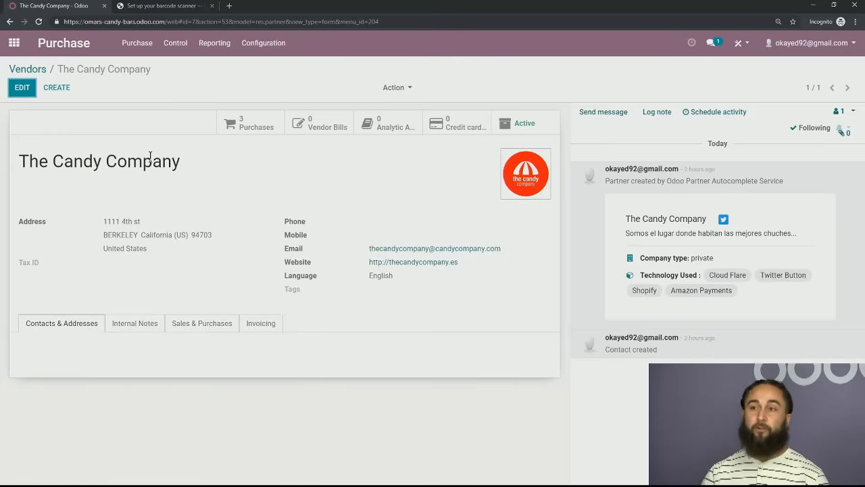
{"action": "mouse_move", "coordinate": [122, 241]}
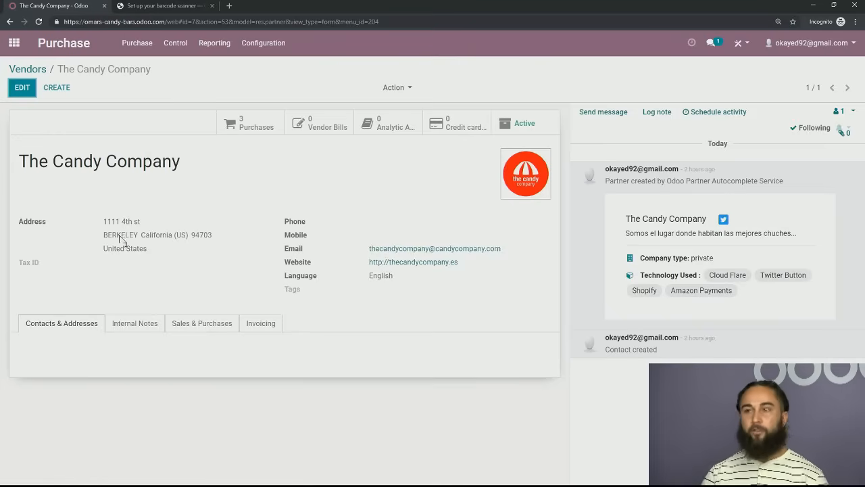
{"action": "mouse_move", "coordinate": [323, 322]}
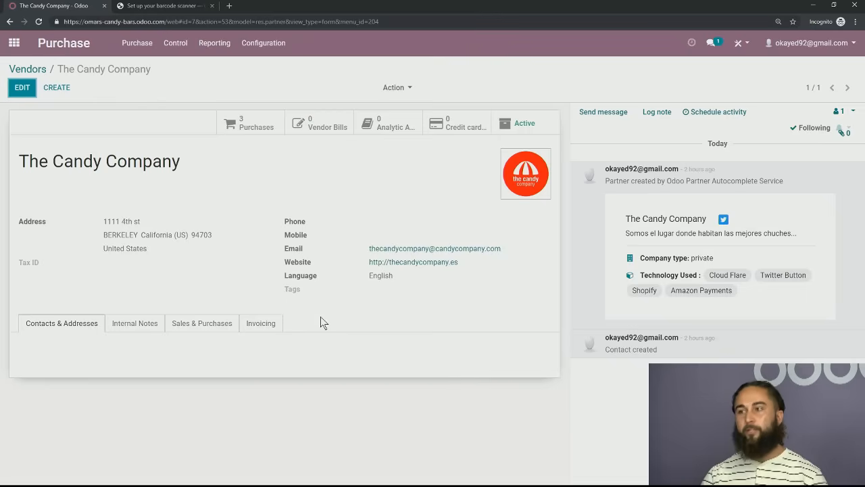
{"action": "mouse_move", "coordinate": [331, 325]}
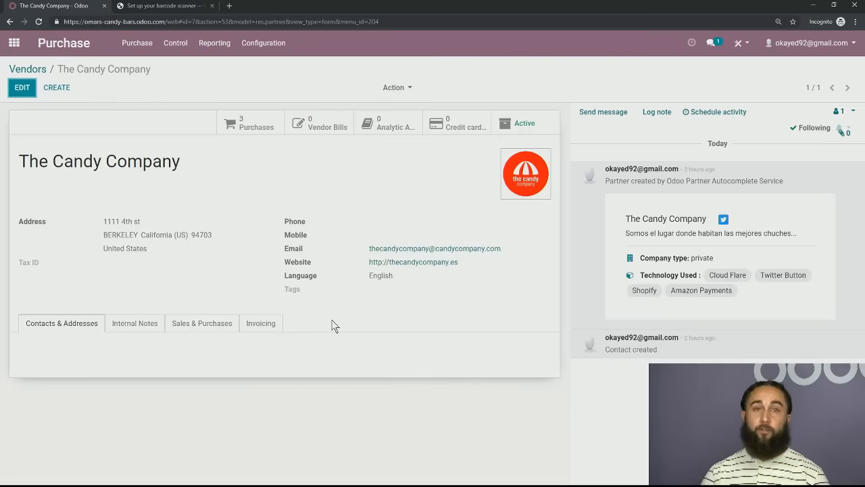
{"action": "mouse_move", "coordinate": [262, 200]}
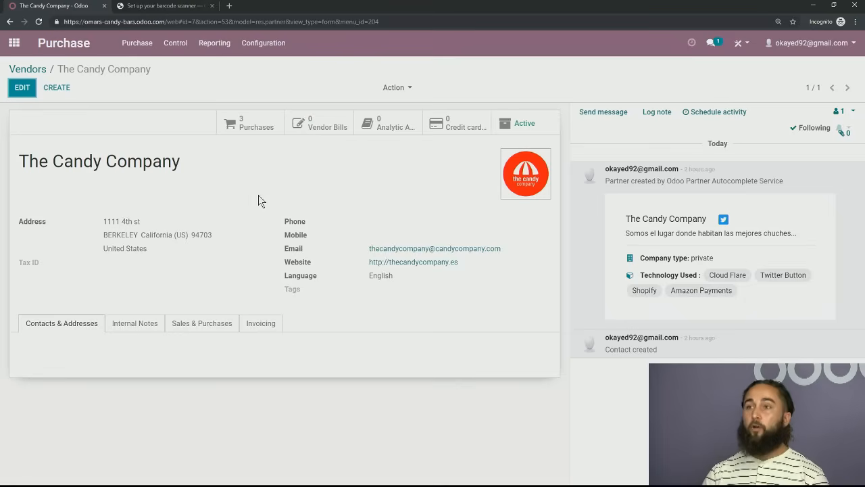
{"action": "mouse_move", "coordinate": [142, 123]}
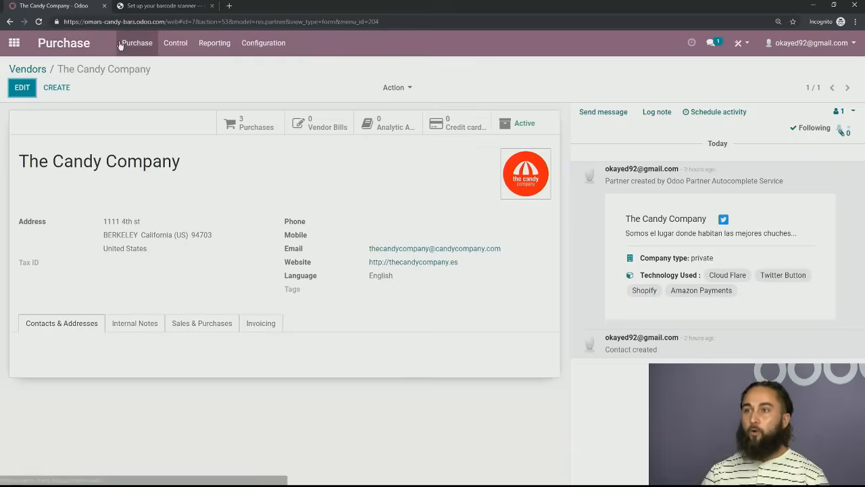
- Start a new request for quotation with The Candy Company as vendor
{"action": "left_click", "coordinate": [136, 43]}
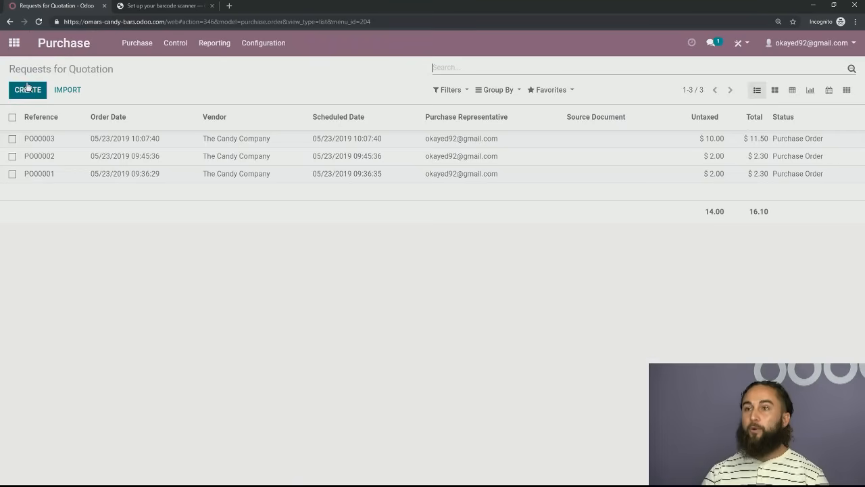
{"action": "left_click", "coordinate": [28, 89]}
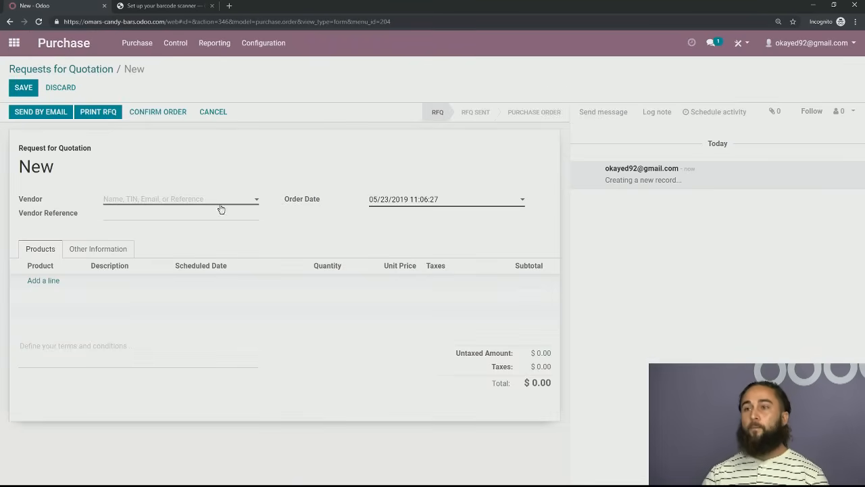
{"action": "left_click", "coordinate": [181, 198]}
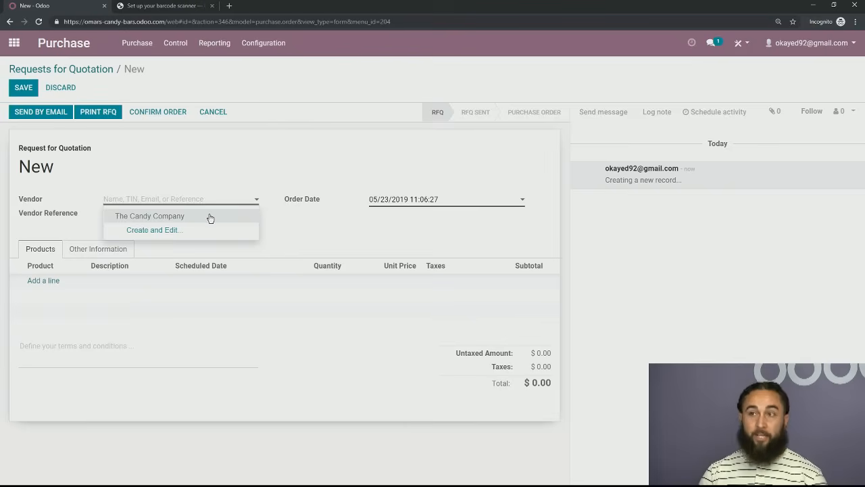
{"action": "left_click", "coordinate": [149, 216]}
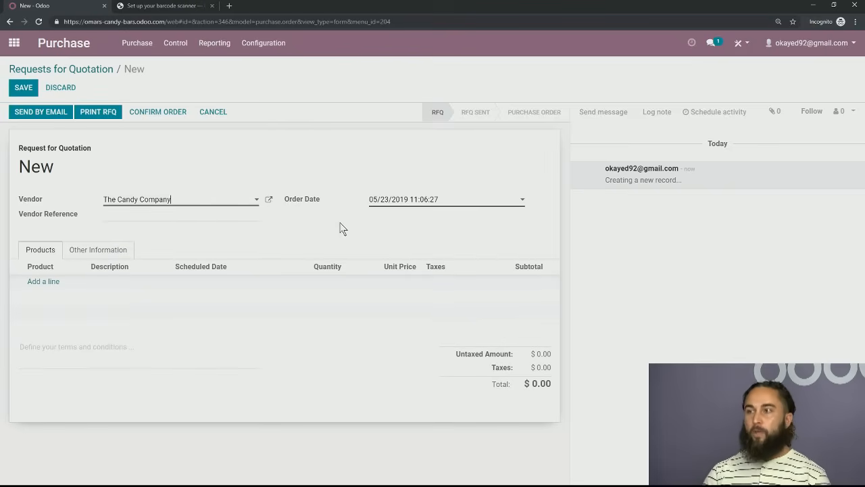
- Add Omars Crunchy Candy Bar and Omars Fruit Bar lines at quantity 5 each
{"action": "left_click", "coordinate": [43, 281]}
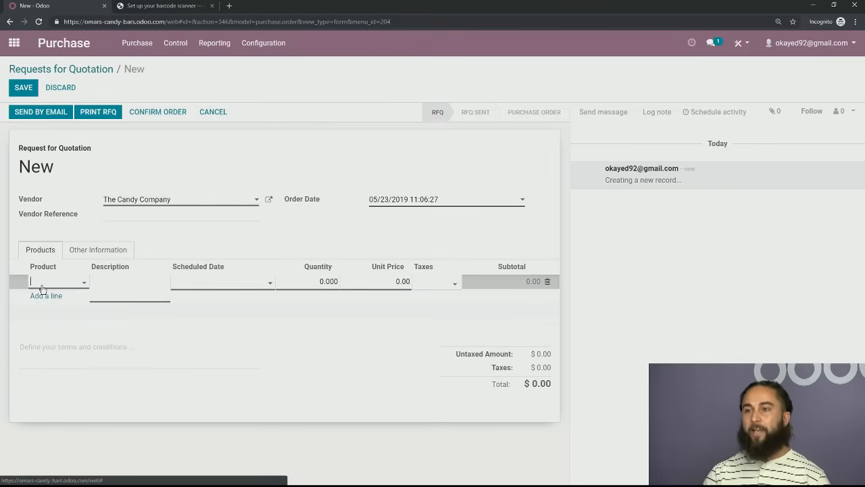
{"action": "left_click", "coordinate": [58, 281]}
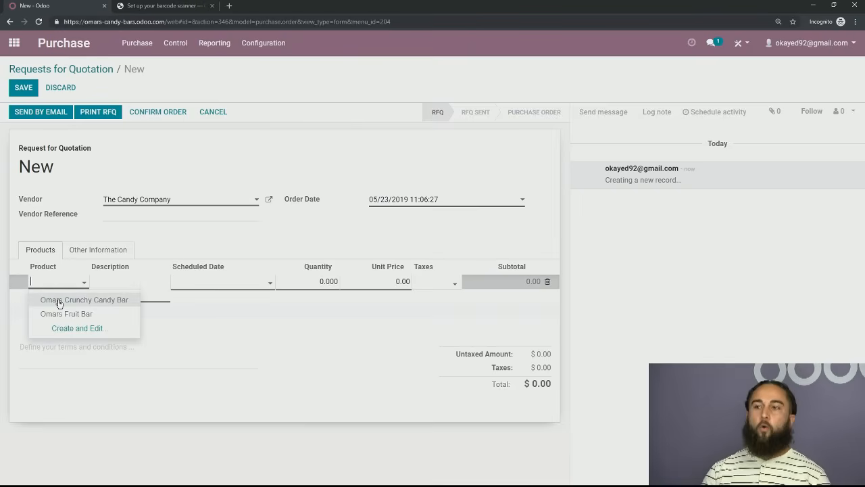
{"action": "left_click", "coordinate": [84, 300]}
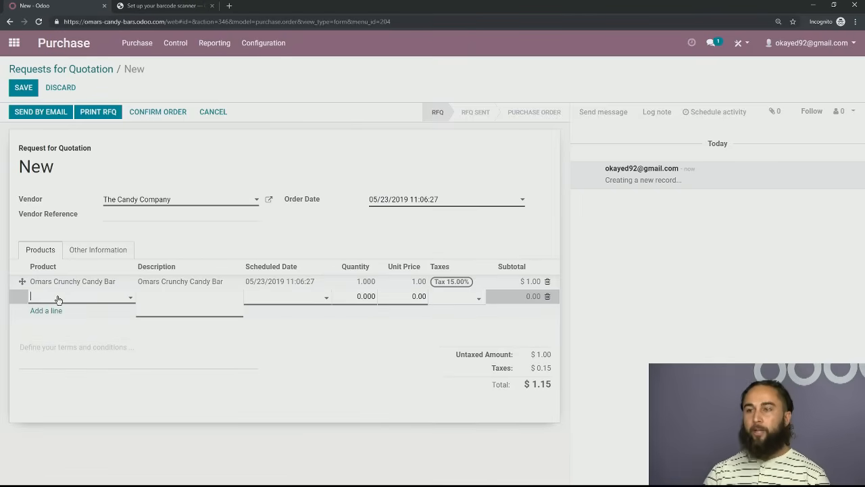
{"action": "left_click", "coordinate": [61, 295]}
{"action": "type", "text": "Omars Fruit Bar"}
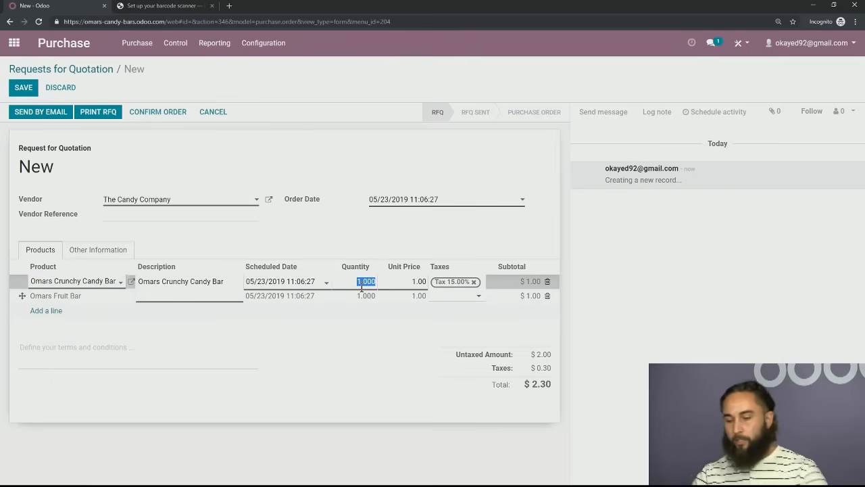
{"action": "type", "text": "5"}
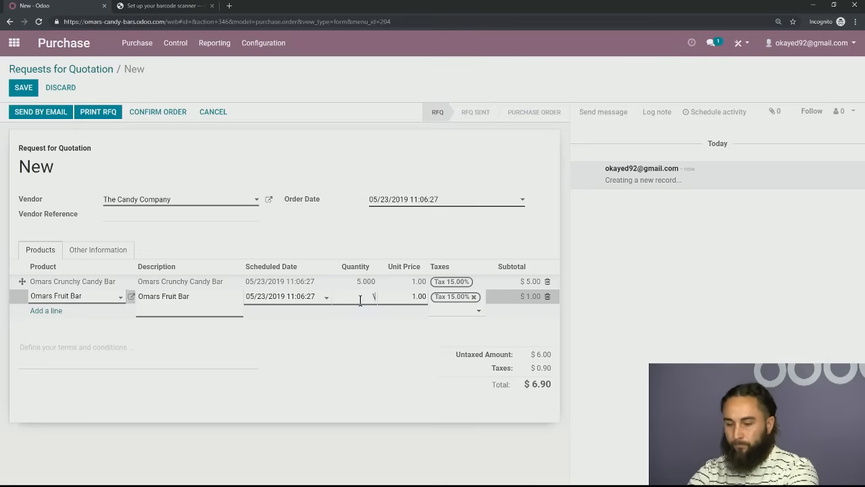
{"action": "type", "text": "5.000"}
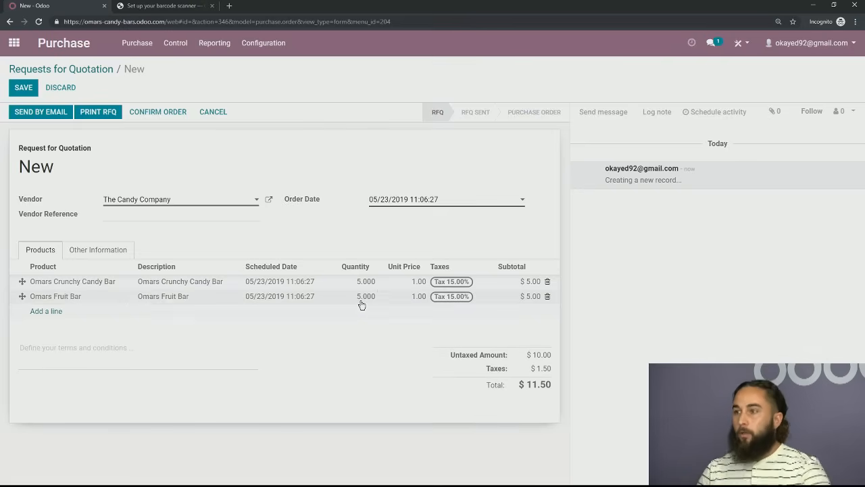
{"action": "left_click", "coordinate": [46, 311]}
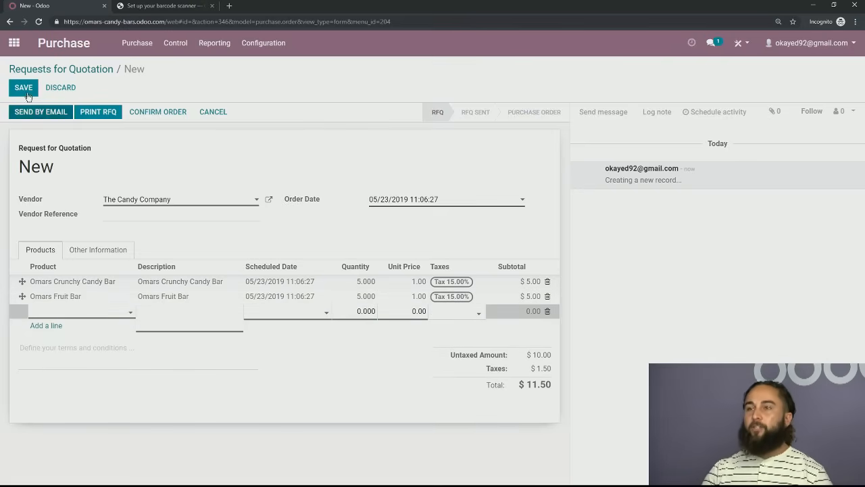
- Save quotation PO00004, download its RFQ PDF to Desktop, and cancel the email draft
{"action": "left_click", "coordinate": [23, 88]}
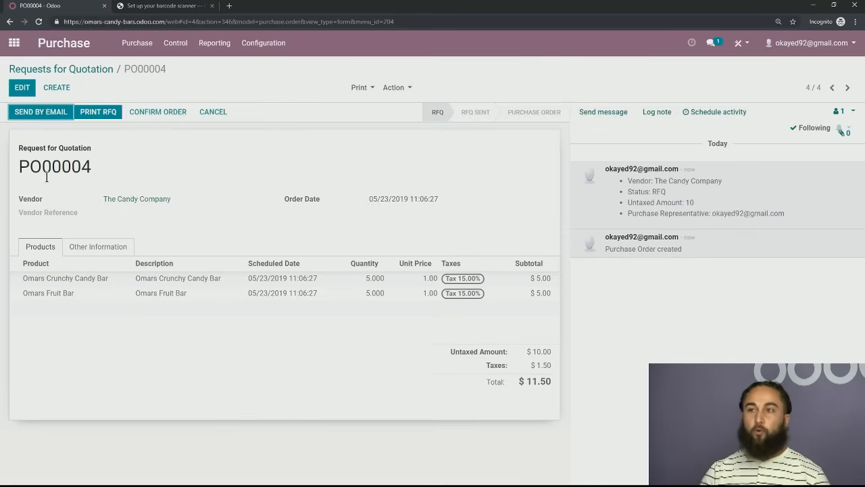
{"action": "mouse_move", "coordinate": [54, 191]}
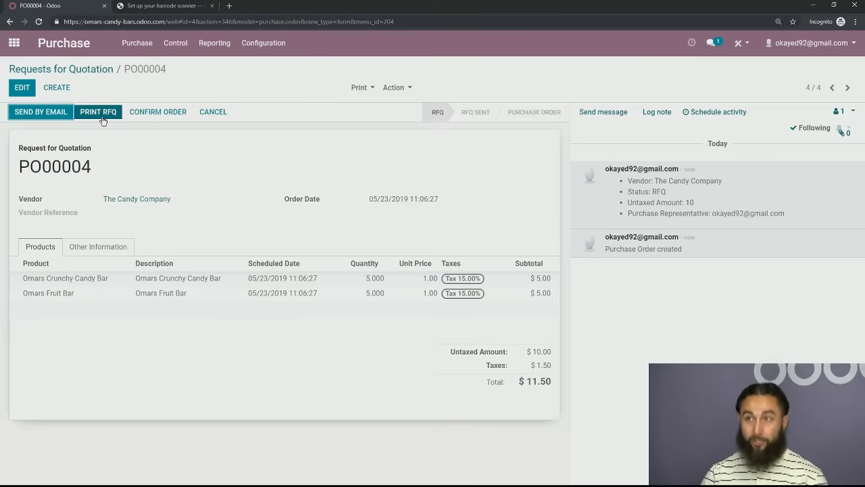
{"action": "mouse_move", "coordinate": [56, 132]}
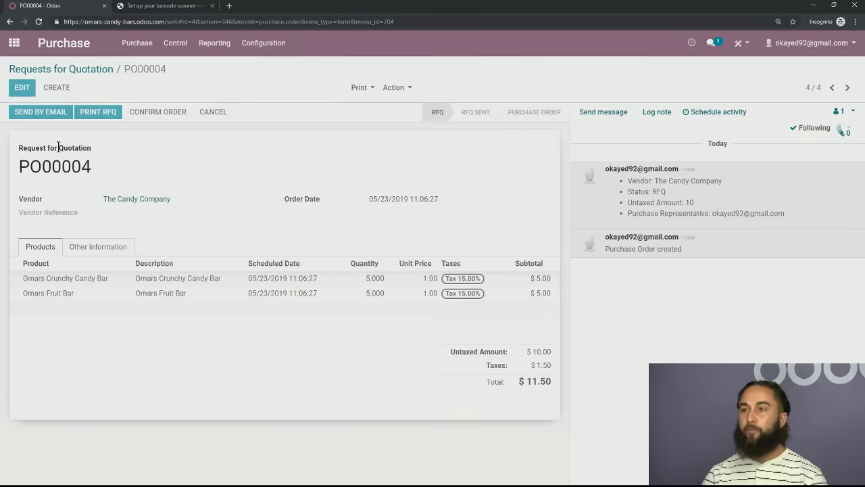
{"action": "left_click", "coordinate": [40, 111]}
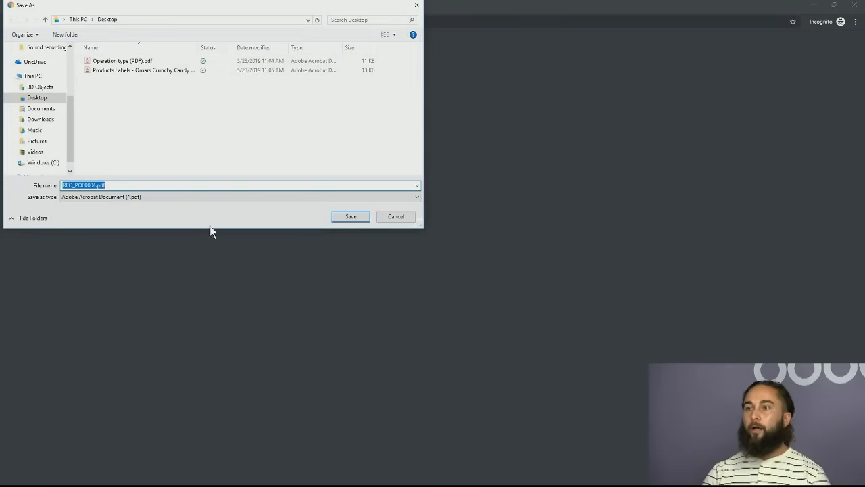
{"action": "left_click", "coordinate": [351, 217]}
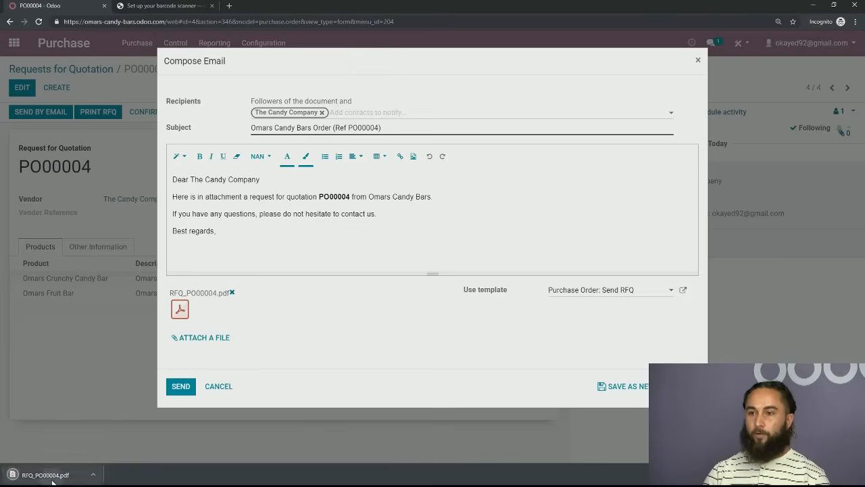
{"action": "left_click", "coordinate": [180, 308]}
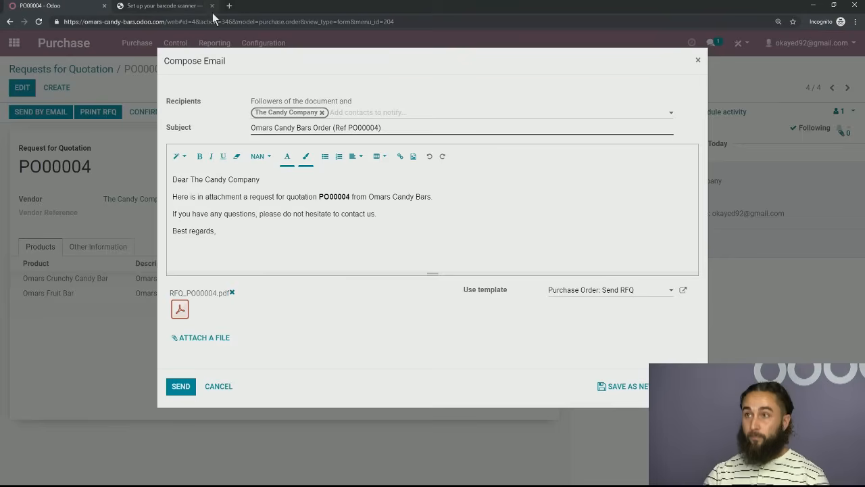
{"action": "mouse_move", "coordinate": [234, 386]}
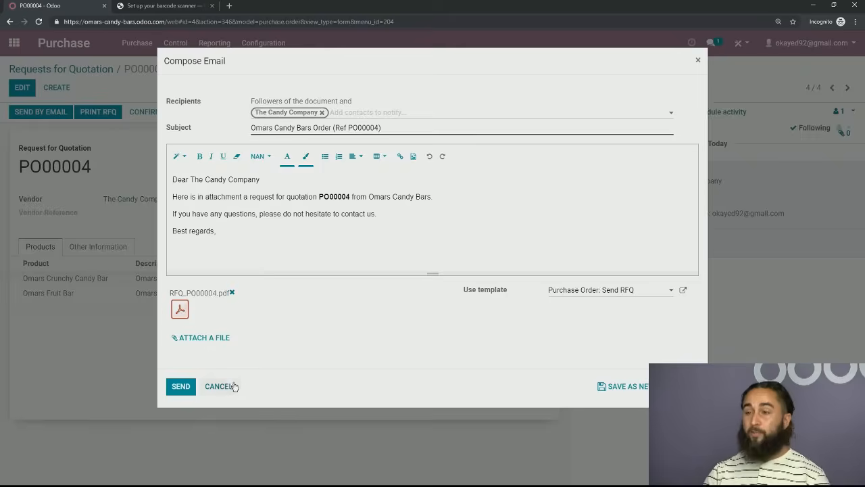
{"action": "left_click", "coordinate": [181, 386]}
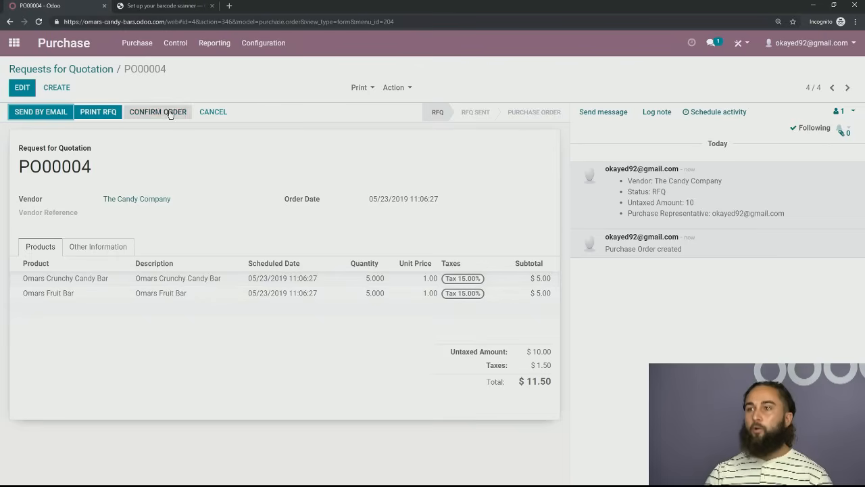
- Confirm PO00004 as a purchase order, creating its single receipt
{"action": "left_click", "coordinate": [157, 111]}
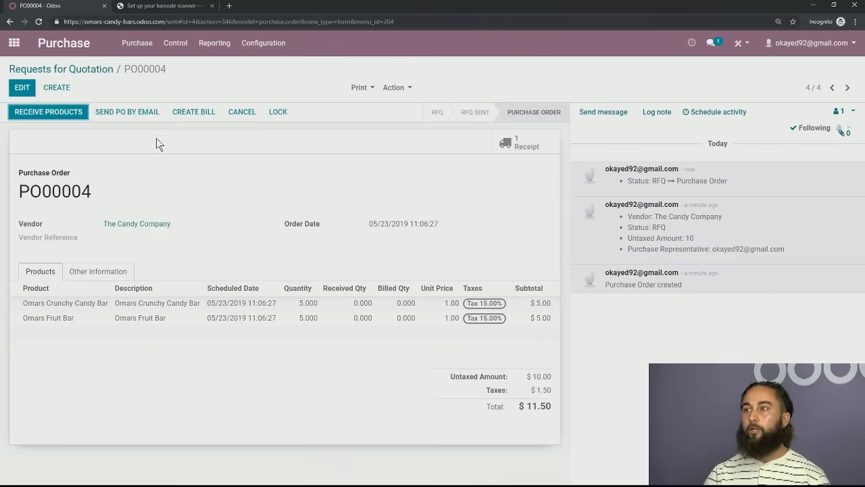
{"action": "mouse_move", "coordinate": [377, 226]}
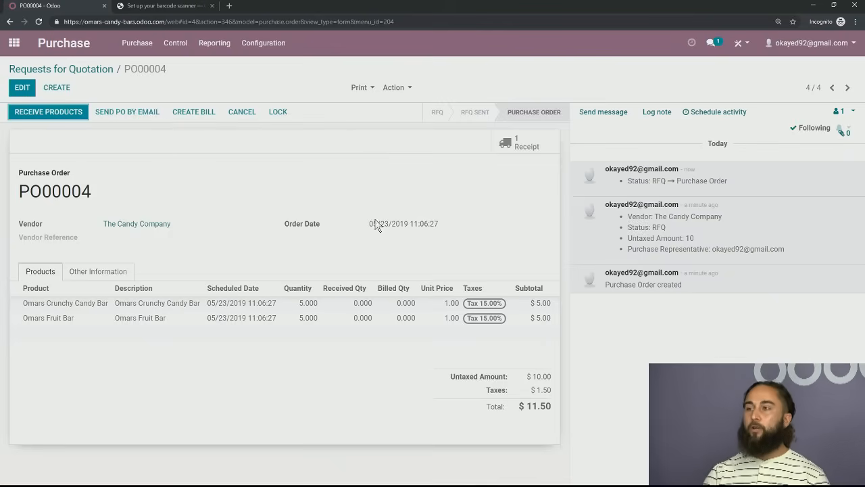
{"action": "left_click", "coordinate": [525, 142]}
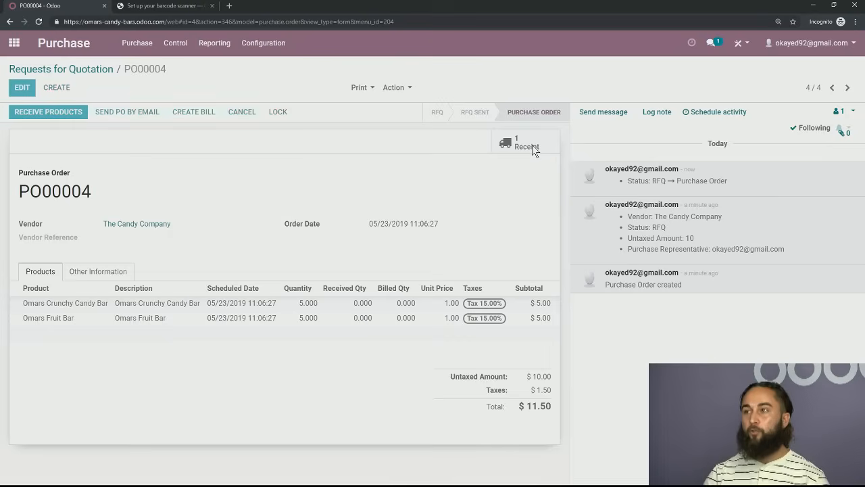
- Open receipt WH/IN/00007 for the candy bars from the purchase order's Receipt button
{"action": "left_click", "coordinate": [526, 142]}
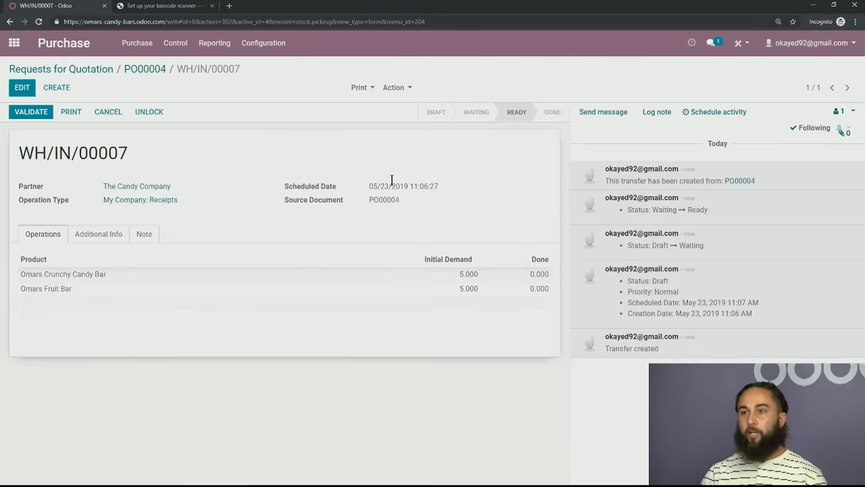
{"action": "mouse_move", "coordinate": [323, 173]}
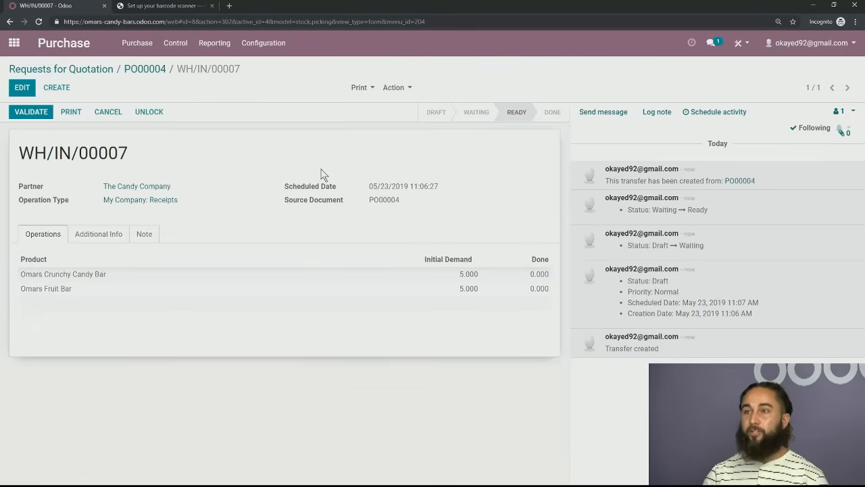
{"action": "mouse_move", "coordinate": [302, 171]}
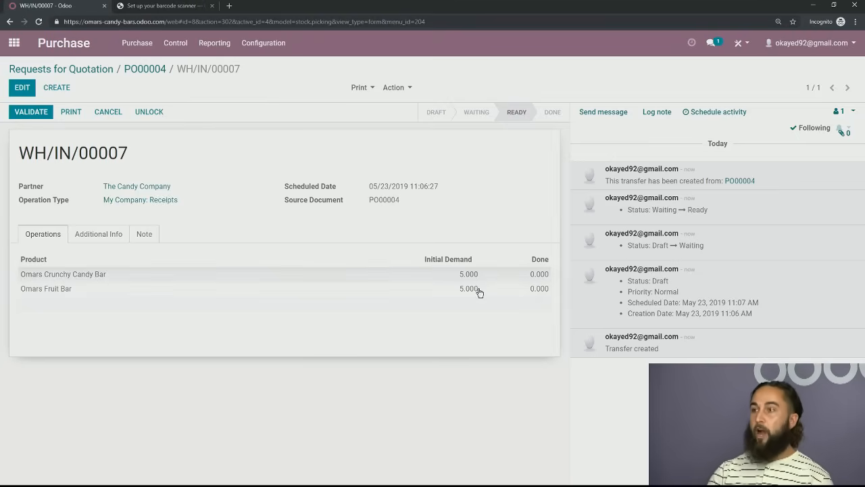
{"action": "mouse_move", "coordinate": [445, 252]}
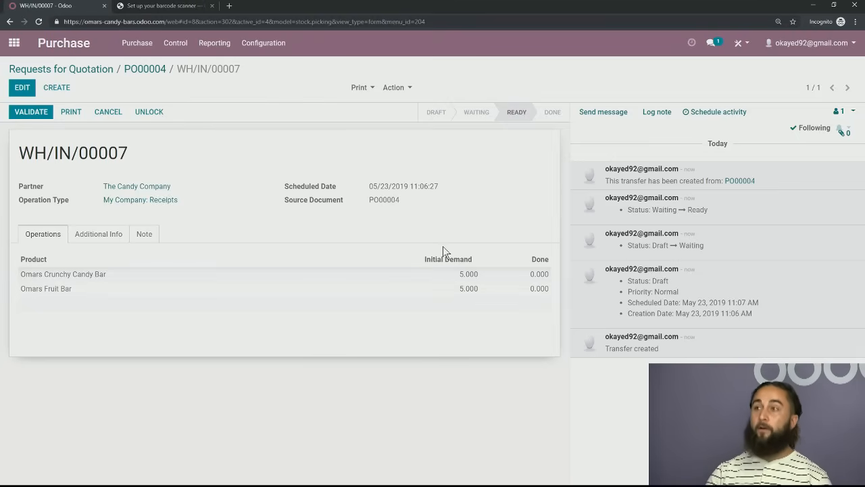
{"action": "mouse_move", "coordinate": [369, 227]}
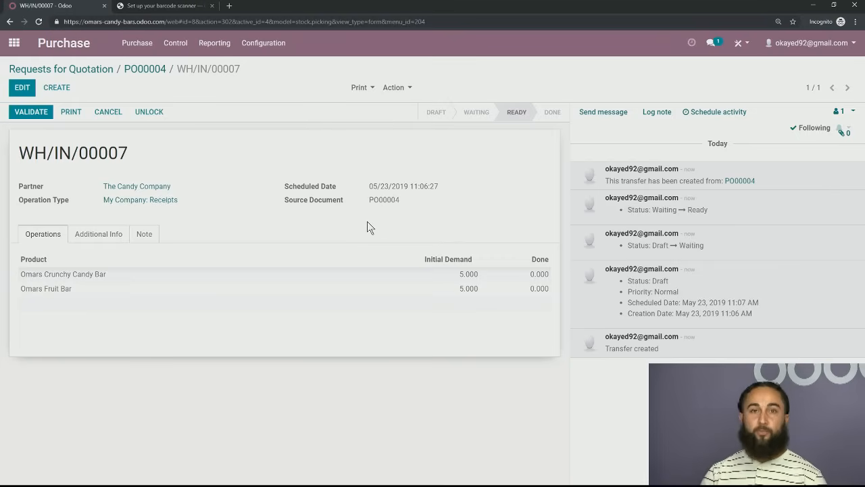
- Print the Picking Operations report for WH/IN/00007 and save the PDF
{"action": "left_click", "coordinate": [359, 87]}
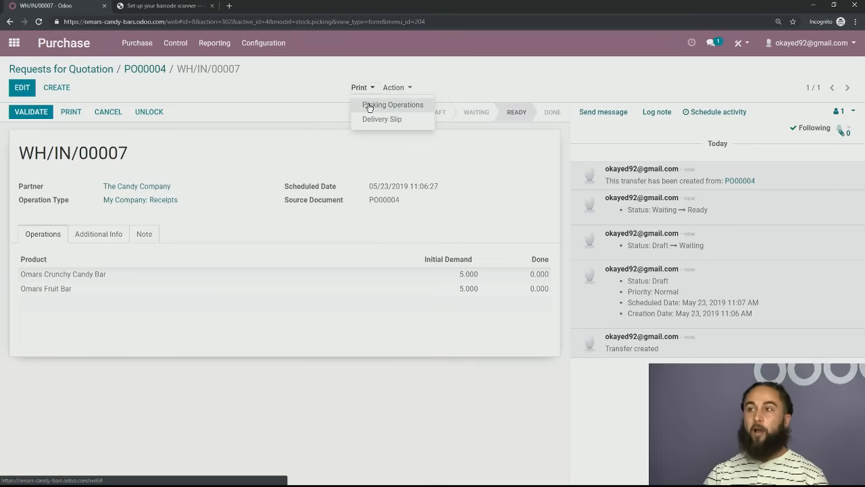
{"action": "left_click", "coordinate": [393, 104]}
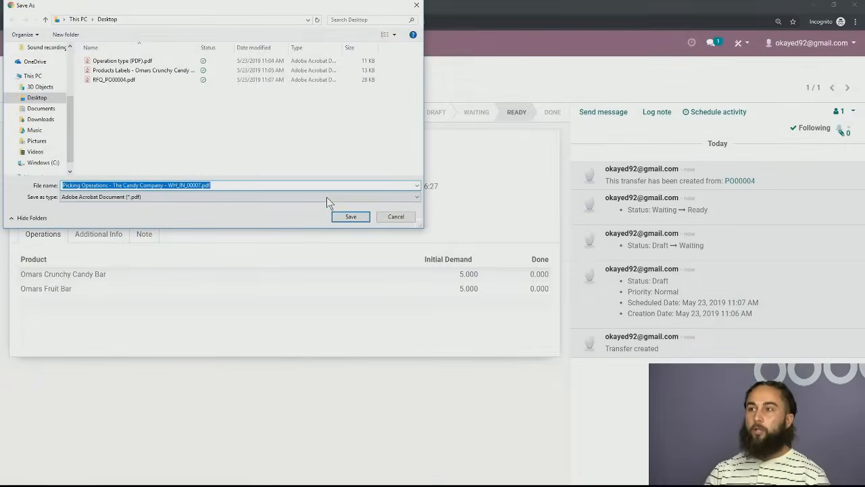
{"action": "left_click", "coordinate": [350, 217]}
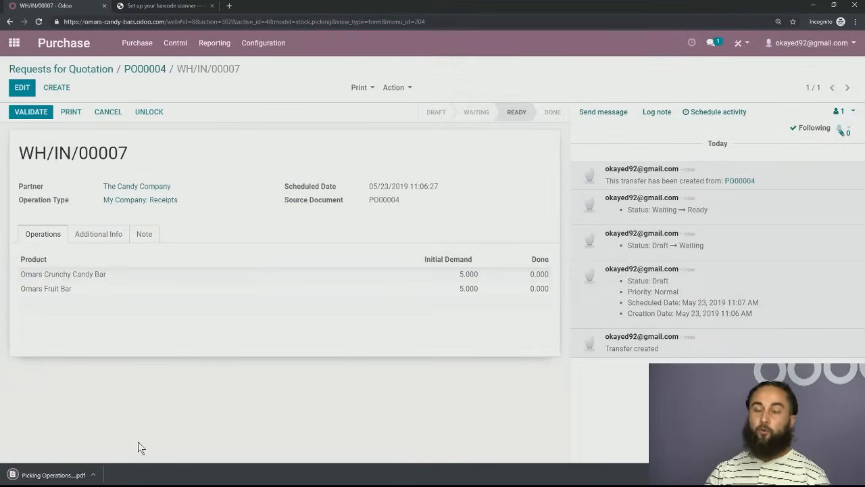
- Open the downloaded WH/IN/00007 picking sheet listing both candy bars and their barcodes
{"action": "left_click", "coordinate": [51, 474]}
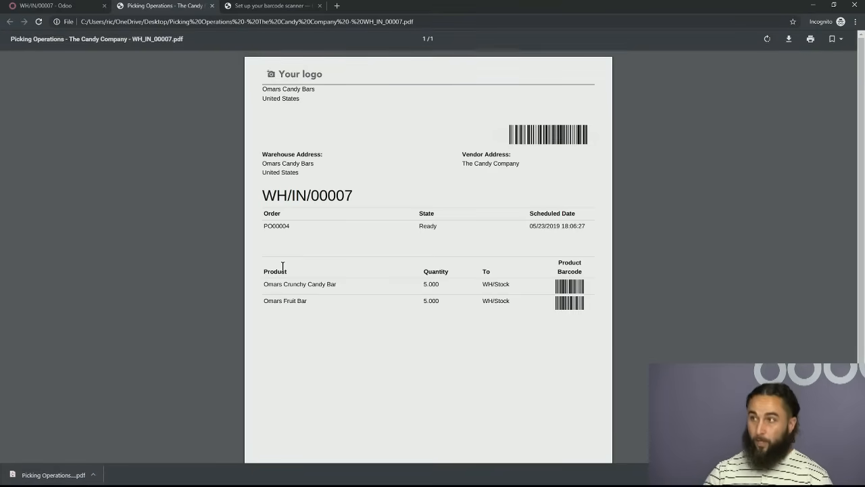
{"action": "mouse_move", "coordinate": [512, 122]}
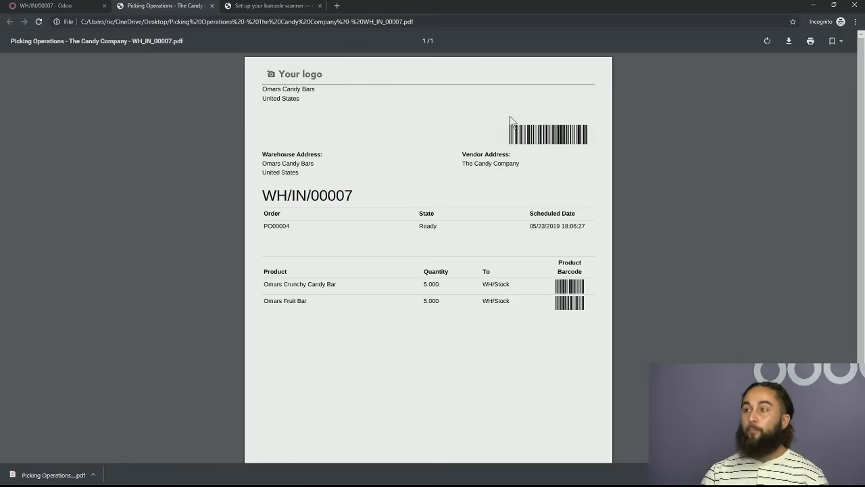
{"action": "mouse_move", "coordinate": [561, 157]}
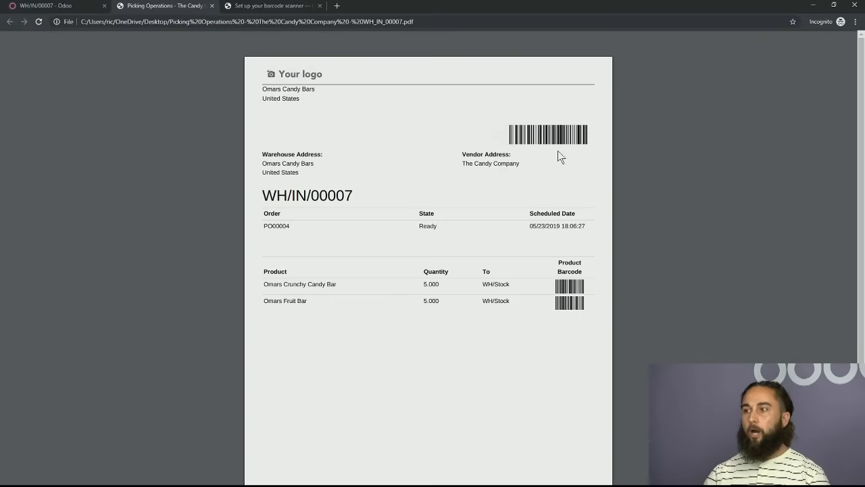
{"action": "mouse_move", "coordinate": [544, 338]}
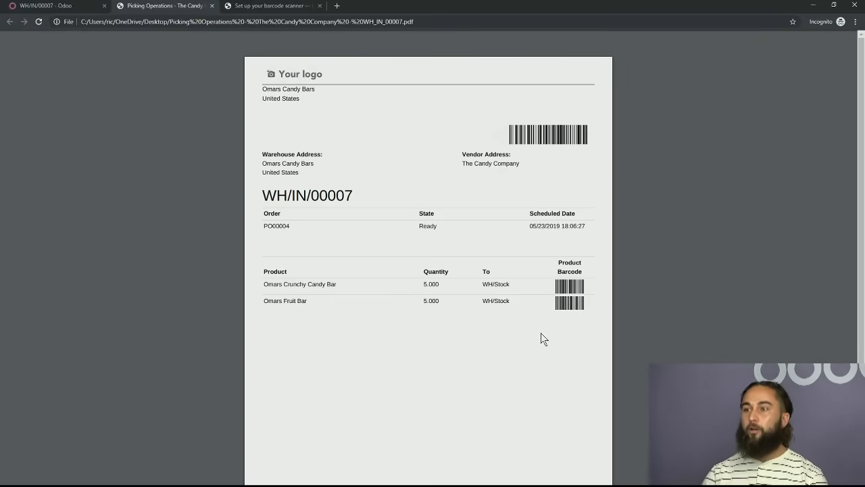
{"action": "mouse_move", "coordinate": [462, 329]}
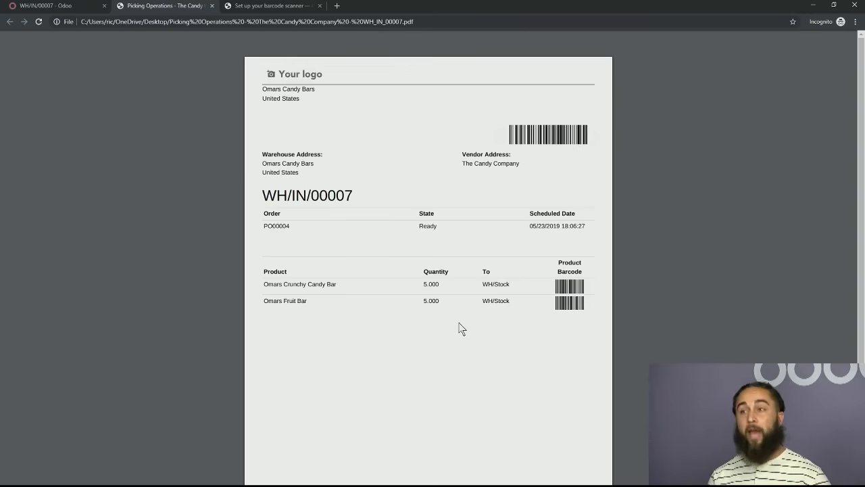
{"action": "mouse_move", "coordinate": [481, 301]}
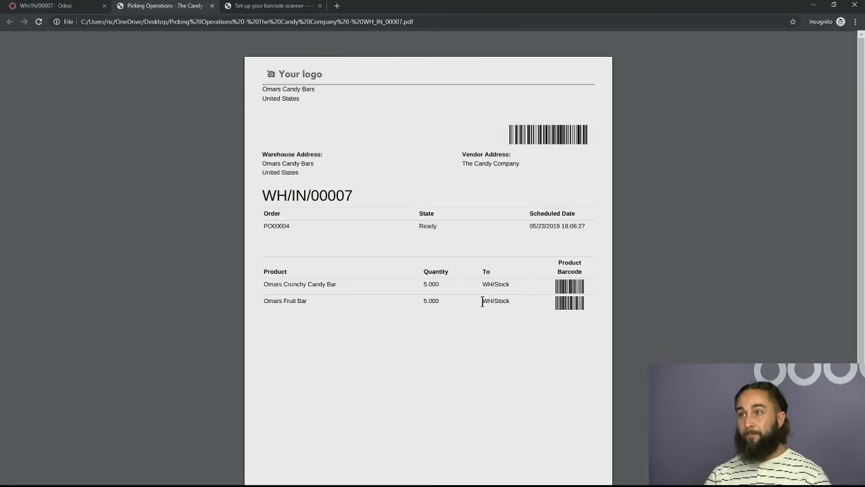
- Return to the Odoo receipt tab, then go to the apps home screen
{"action": "left_click", "coordinate": [47, 5]}
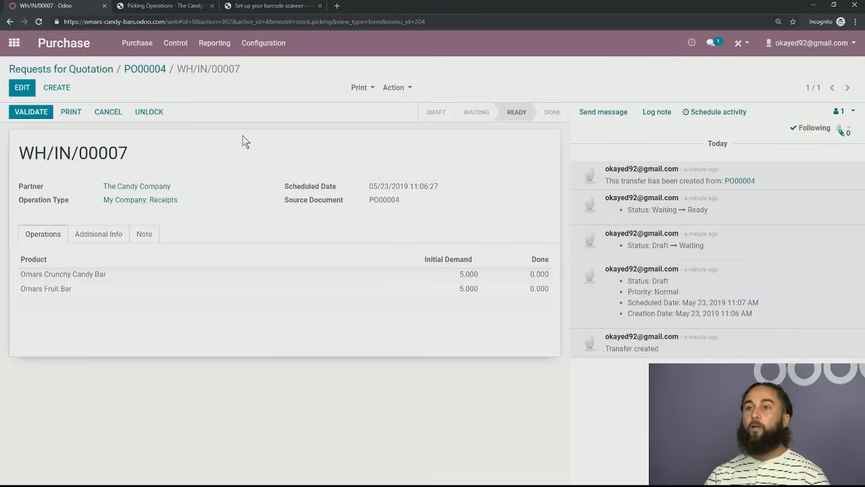
{"action": "mouse_move", "coordinate": [240, 147]}
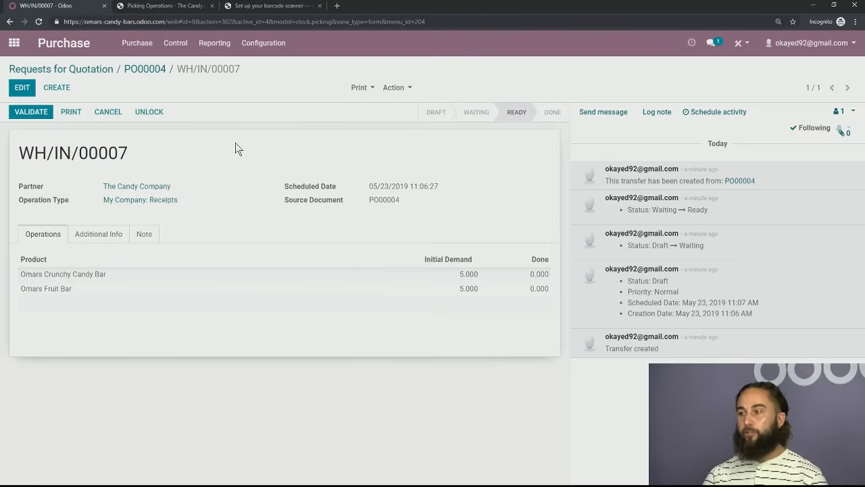
{"action": "mouse_move", "coordinate": [233, 151]}
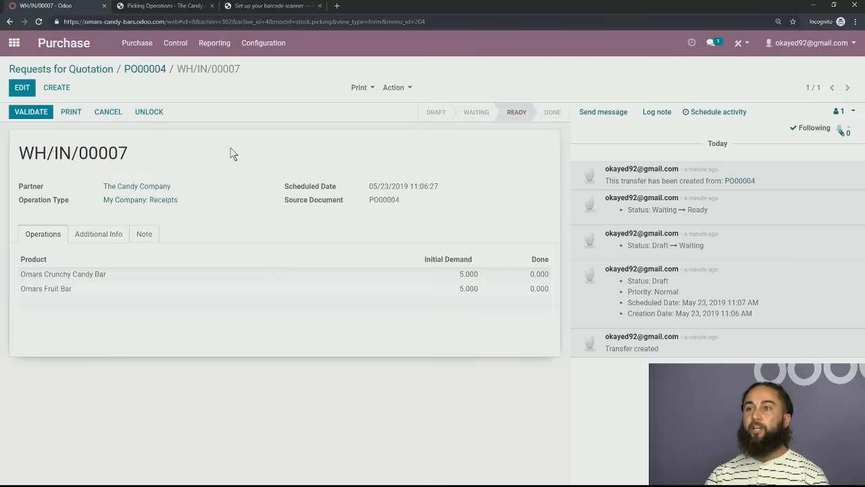
{"action": "left_click", "coordinate": [15, 43]}
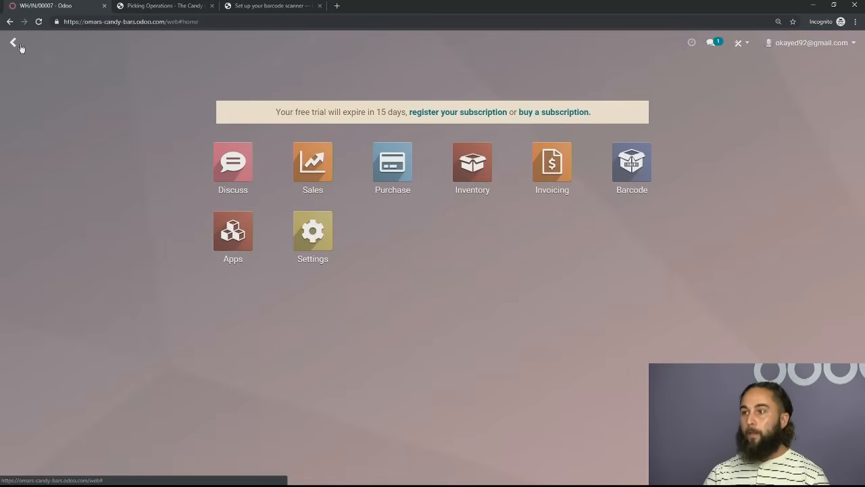
- Launch the Barcode app to reach its Operations and Inventory Adjustments screen
{"action": "left_click", "coordinate": [632, 165]}
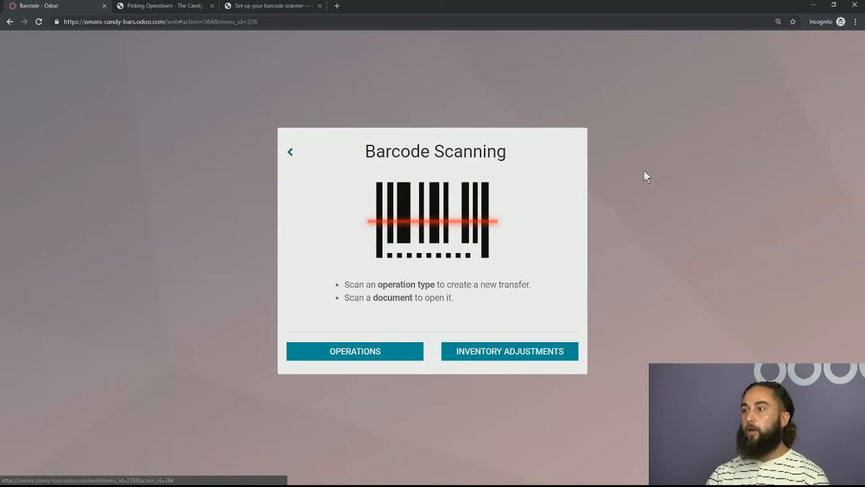
{"action": "mouse_move", "coordinate": [653, 201]}
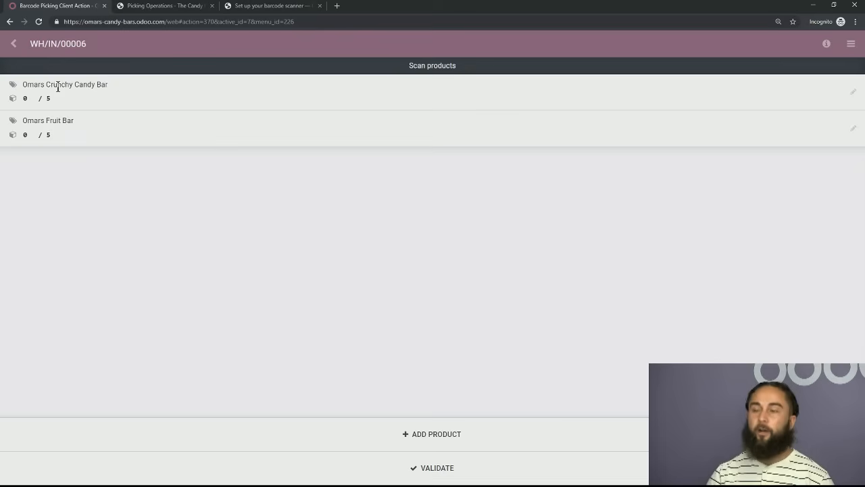
{"action": "mouse_move", "coordinate": [83, 96]}
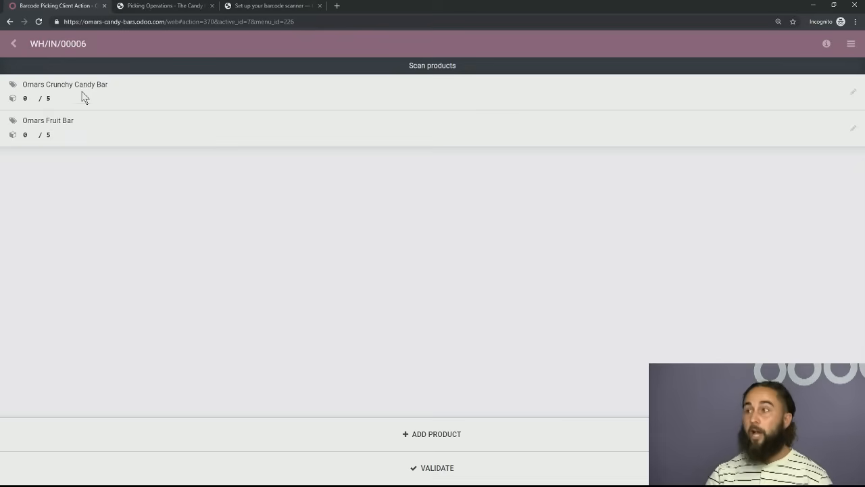
{"action": "mouse_move", "coordinate": [853, 95]}
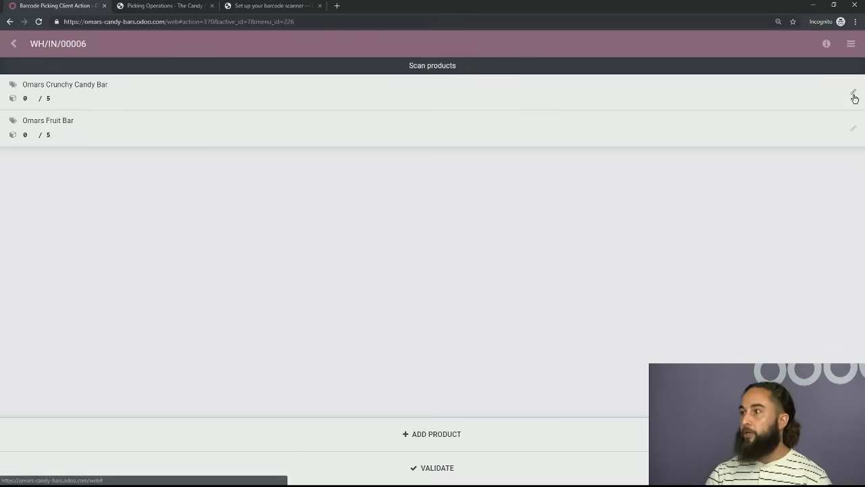
{"action": "mouse_move", "coordinate": [854, 95]}
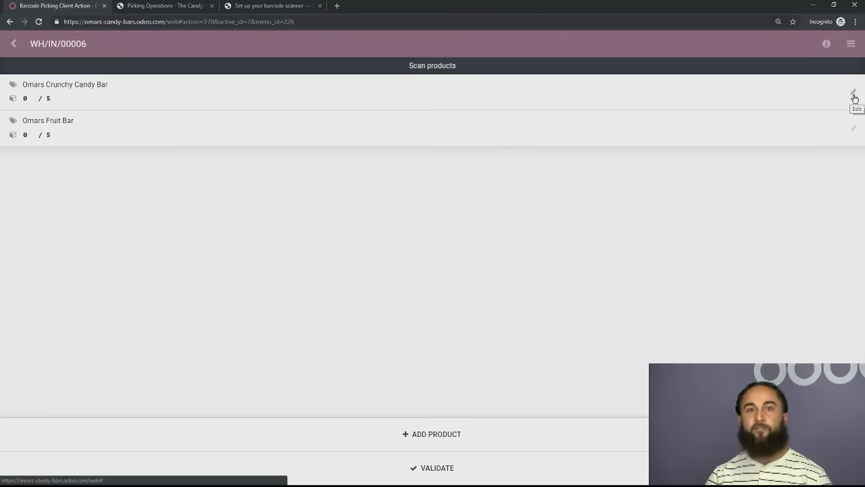
- Review receipt WH/IN/00006, leaving both candy bars at 0 of 5 scanned
{"action": "left_click", "coordinate": [854, 94]}
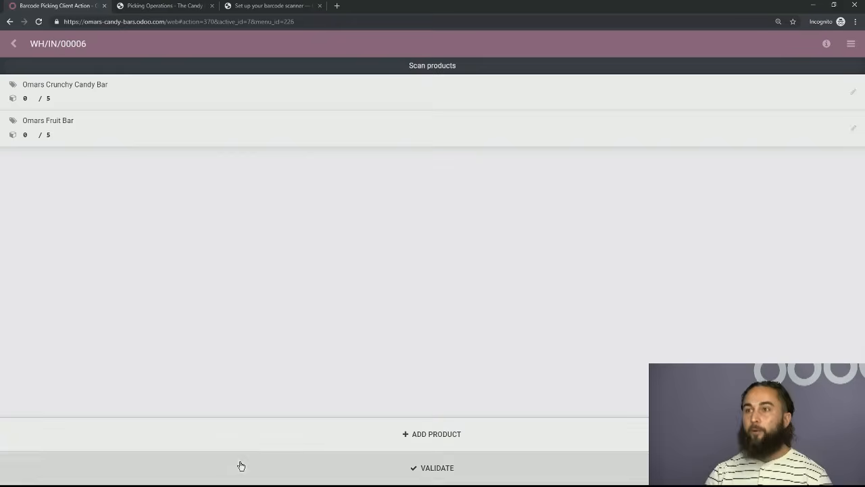
{"action": "mouse_move", "coordinate": [255, 400]}
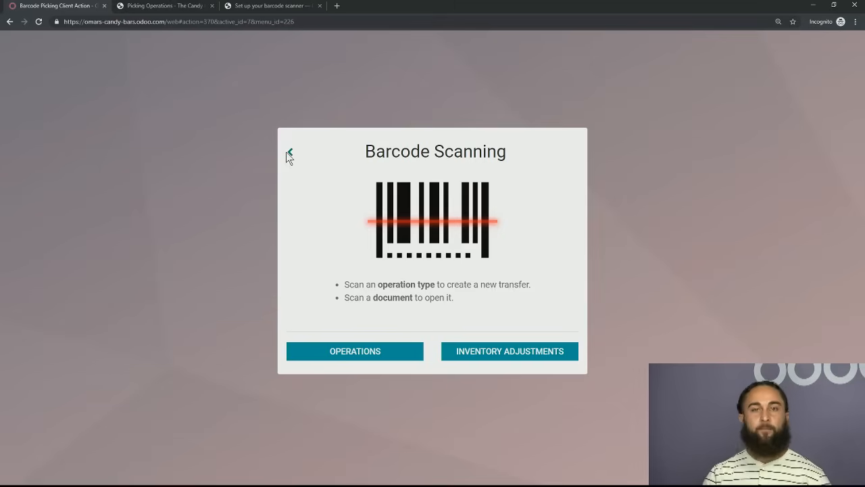
- Open Inventory's Products list: Crunchy Candy Bar 9 on hand, Fruit Bar 8
{"action": "left_click", "coordinate": [290, 152]}
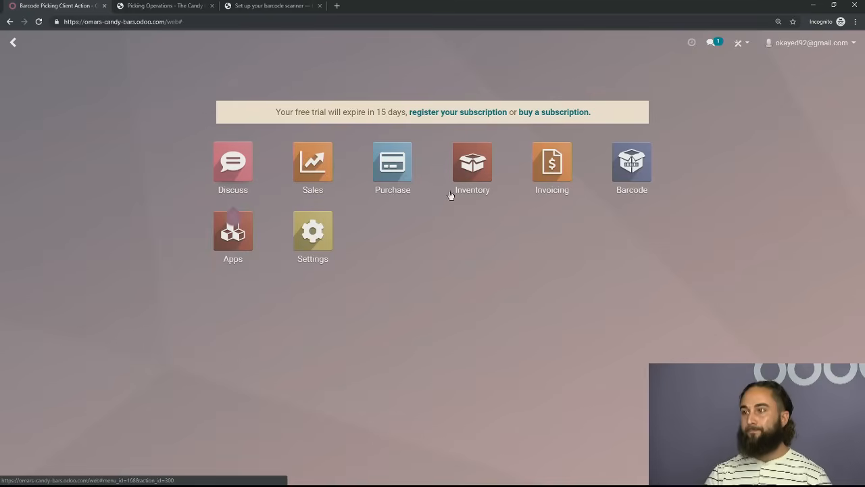
{"action": "left_click", "coordinate": [472, 163]}
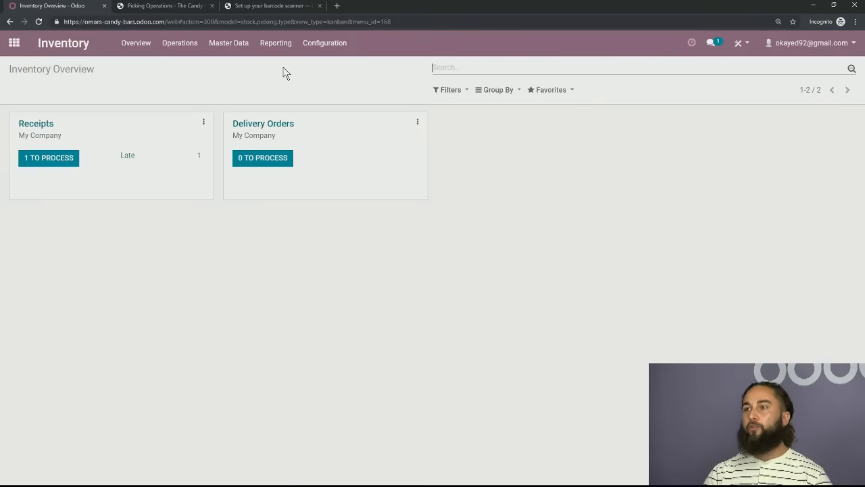
{"action": "left_click", "coordinate": [229, 43]}
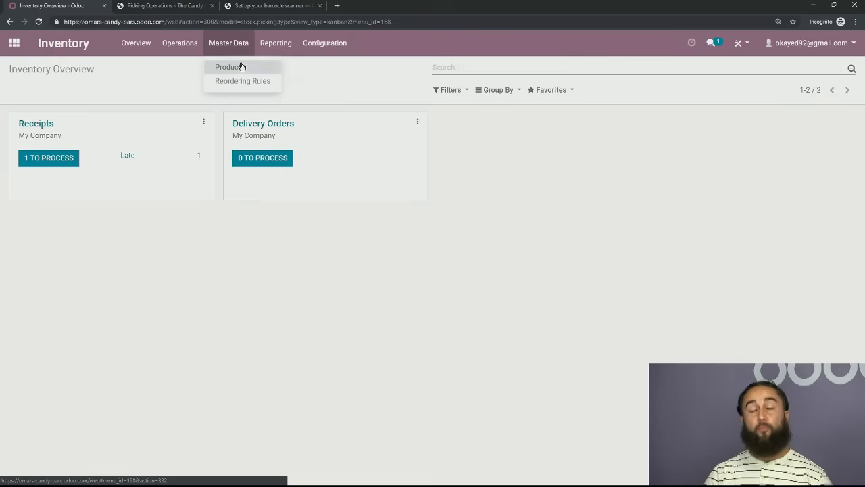
{"action": "left_click", "coordinate": [229, 67]}
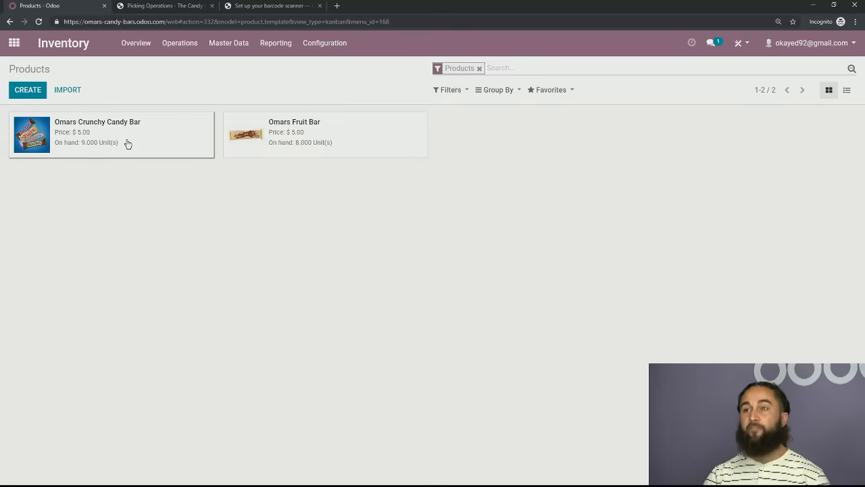
{"action": "left_click", "coordinate": [98, 122]}
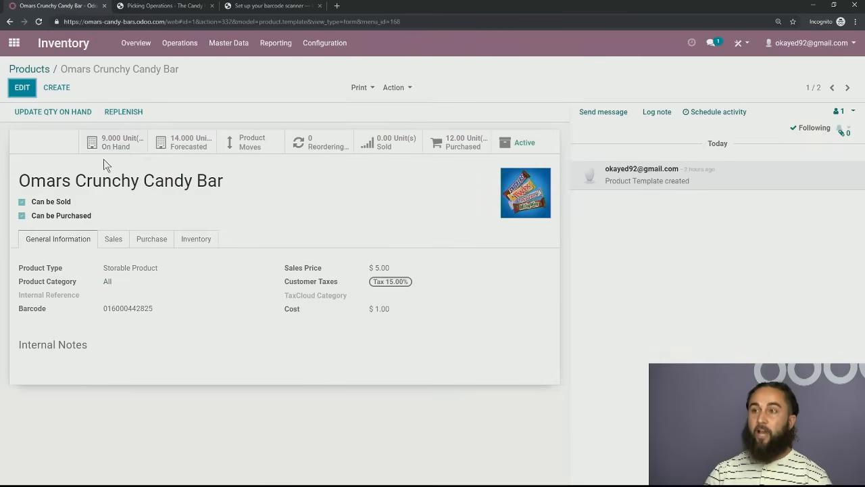
{"action": "left_click", "coordinate": [29, 69]}
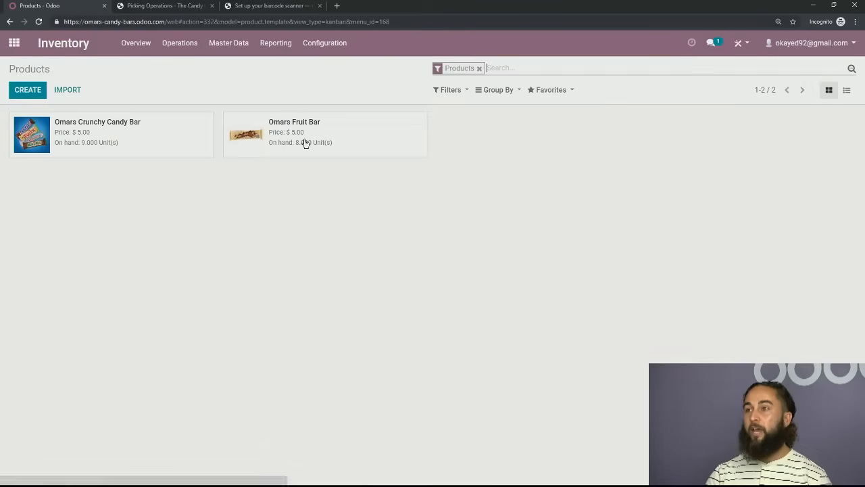
{"action": "left_click", "coordinate": [325, 133]}
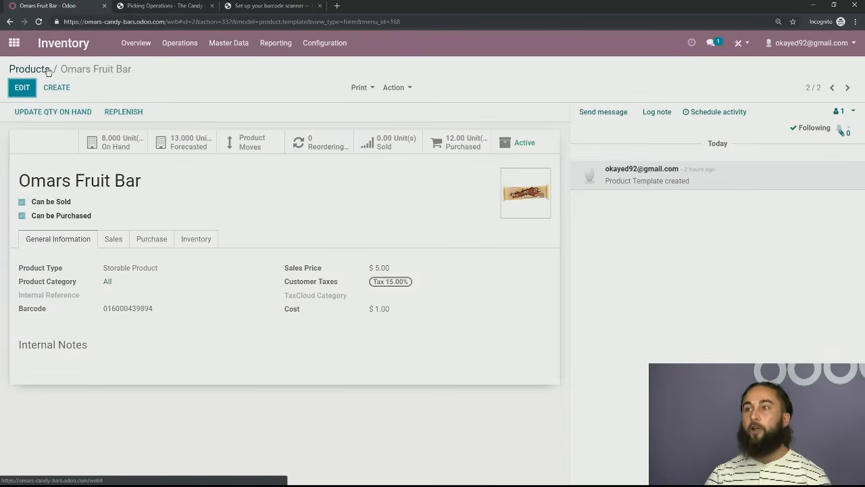
{"action": "left_click", "coordinate": [28, 68]}
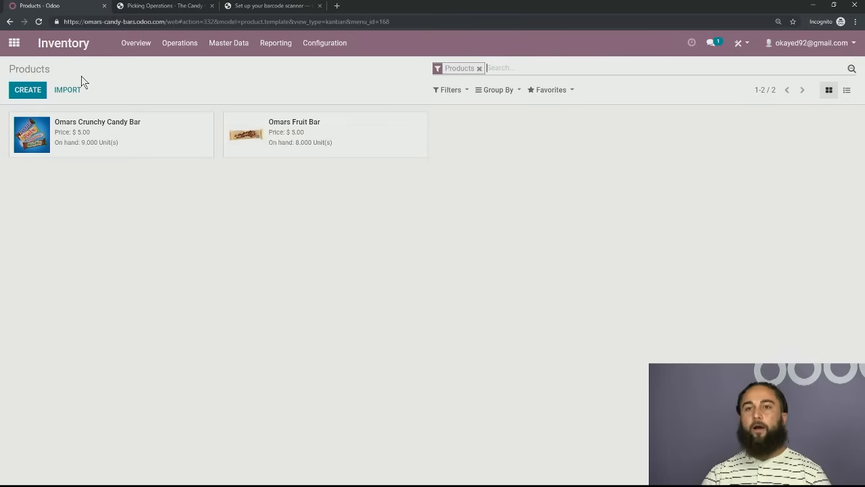
{"action": "mouse_move", "coordinate": [47, 64]}
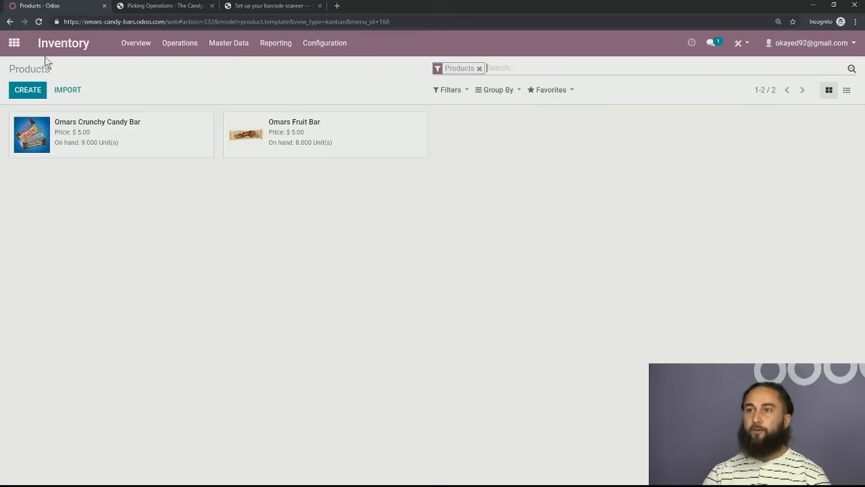
- Open the Barcode app from home and start a new inventory adjustment
{"action": "left_click", "coordinate": [14, 42]}
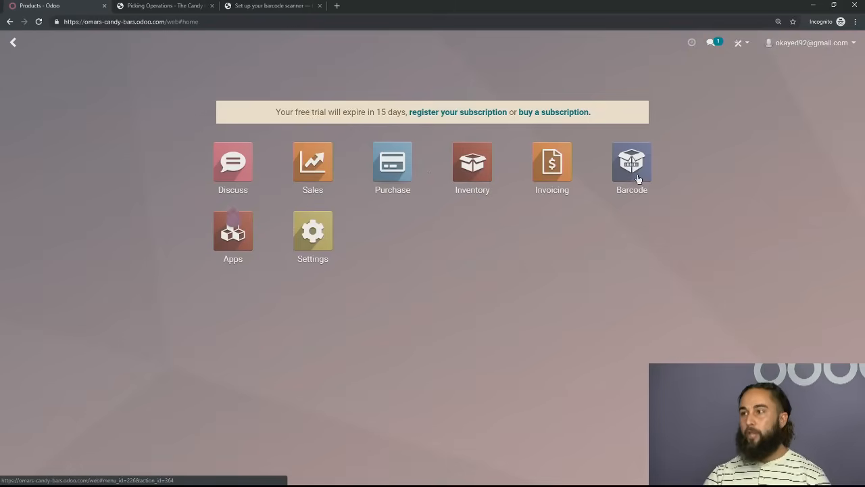
{"action": "left_click", "coordinate": [632, 162]}
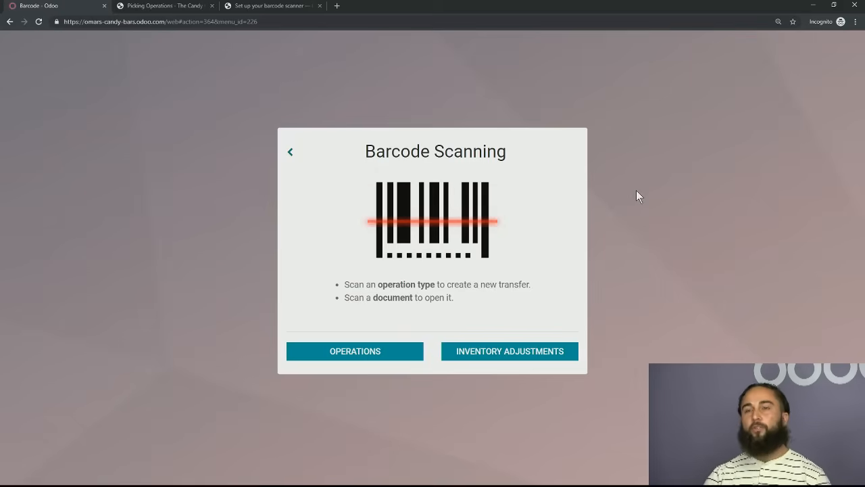
{"action": "mouse_move", "coordinate": [633, 215]}
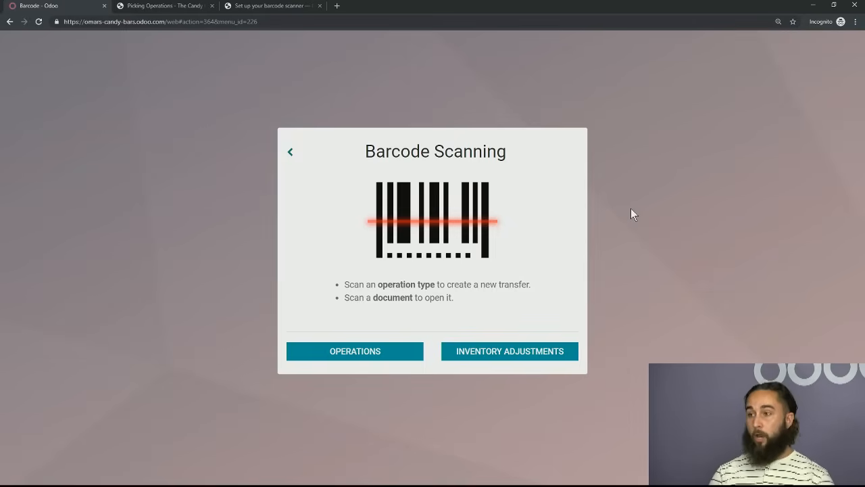
{"action": "left_click", "coordinate": [509, 351]}
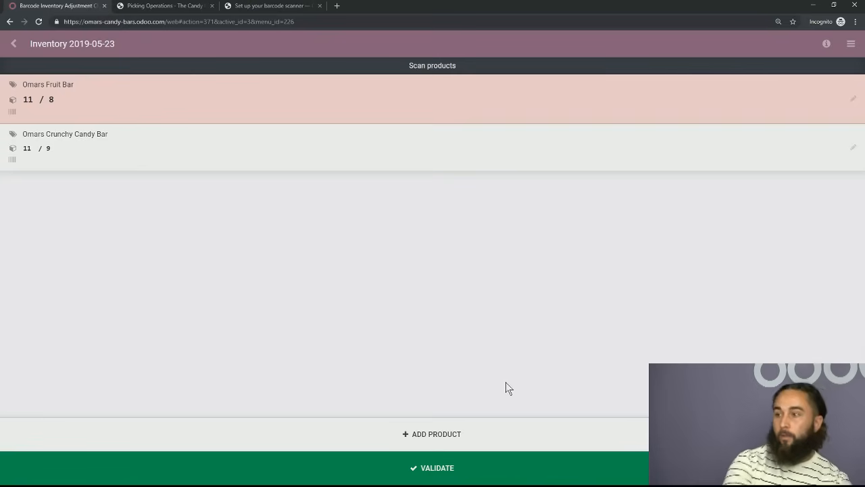
- Validate the counted quantities of 11 for both candy bars
{"action": "left_click", "coordinate": [432, 467]}
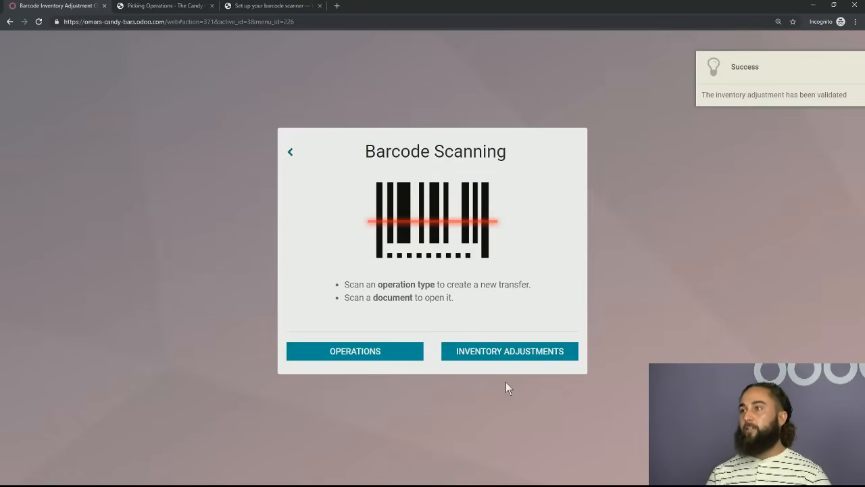
{"action": "mouse_move", "coordinate": [523, 321]}
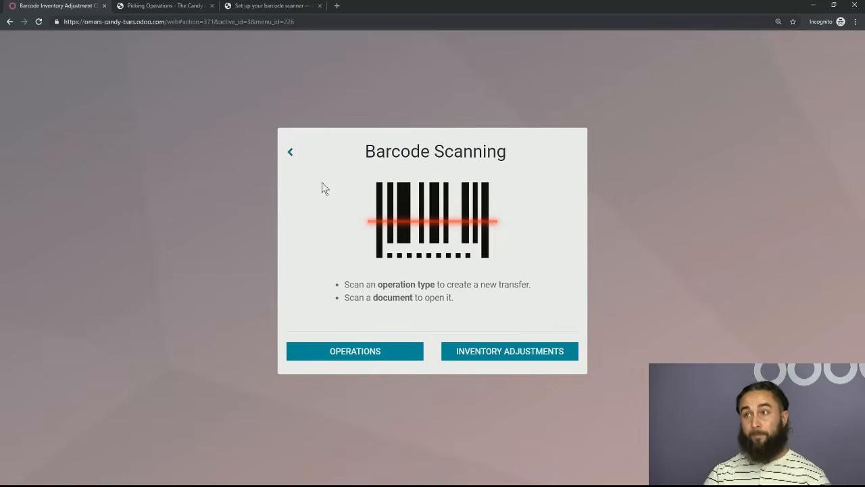
- Check 11 on hand in Inventory's product list, then open Omars Crunchy Candy Bar
{"action": "left_click", "coordinate": [290, 151]}
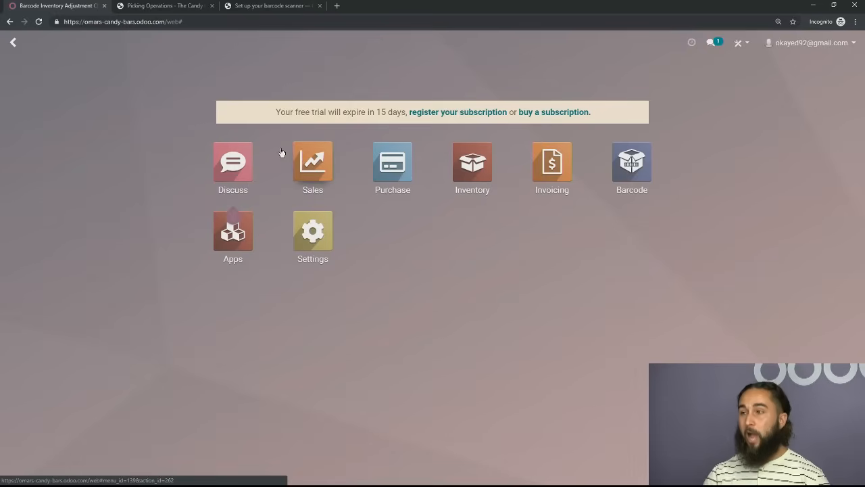
{"action": "left_click", "coordinate": [472, 165]}
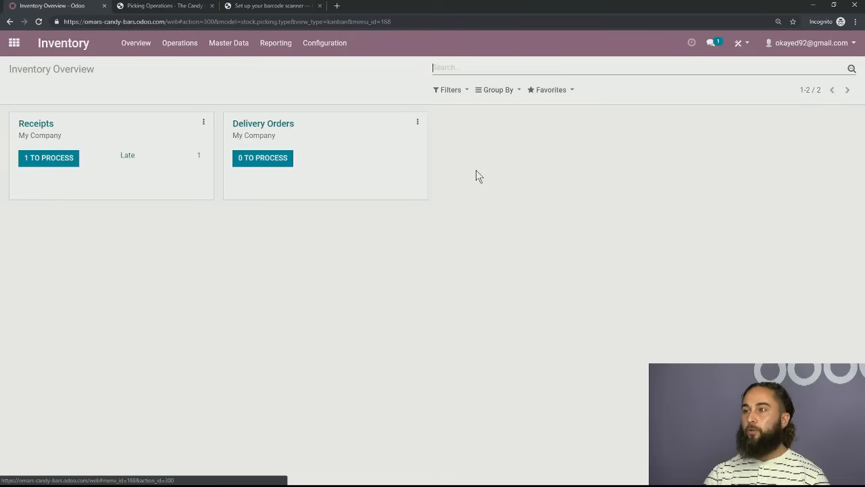
{"action": "left_click", "coordinate": [229, 42]}
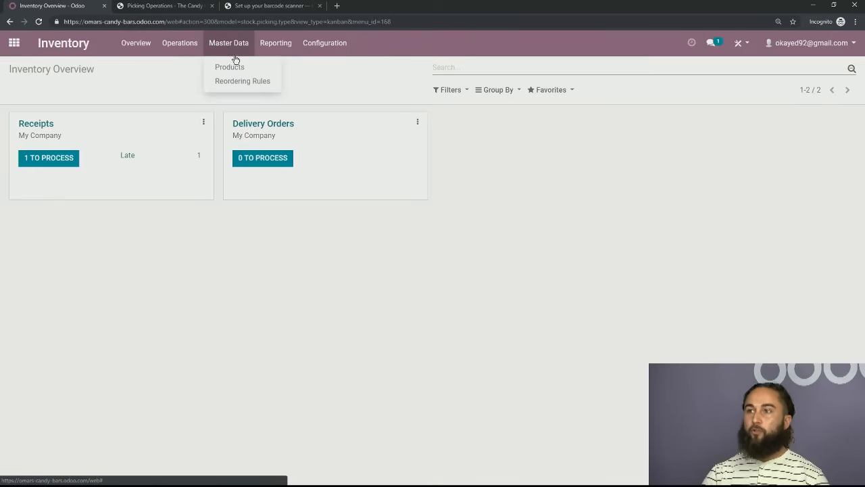
{"action": "left_click", "coordinate": [229, 66]}
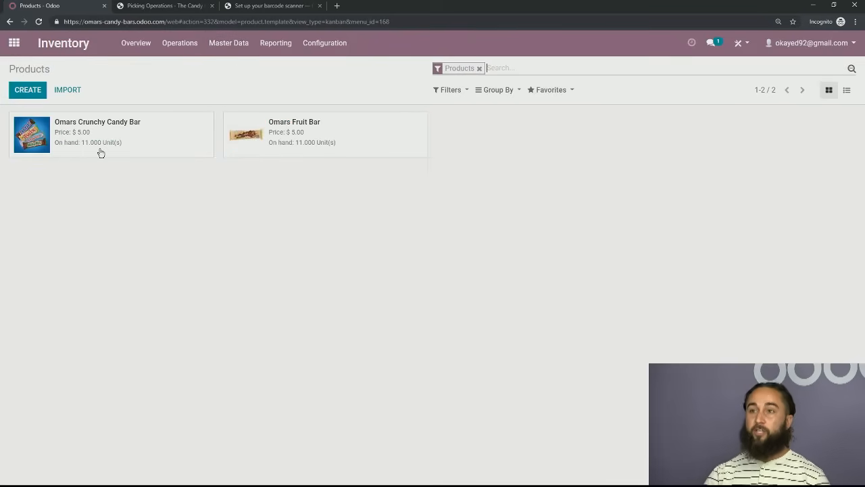
{"action": "mouse_move", "coordinate": [293, 190]}
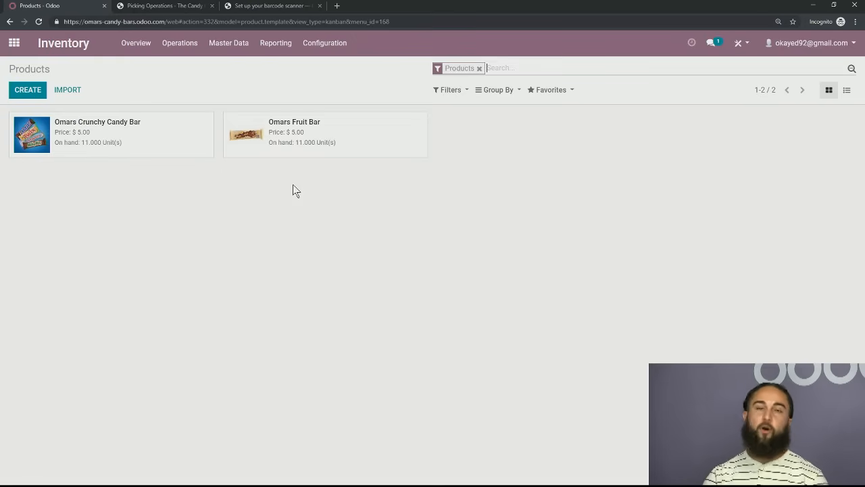
{"action": "mouse_move", "coordinate": [249, 208]}
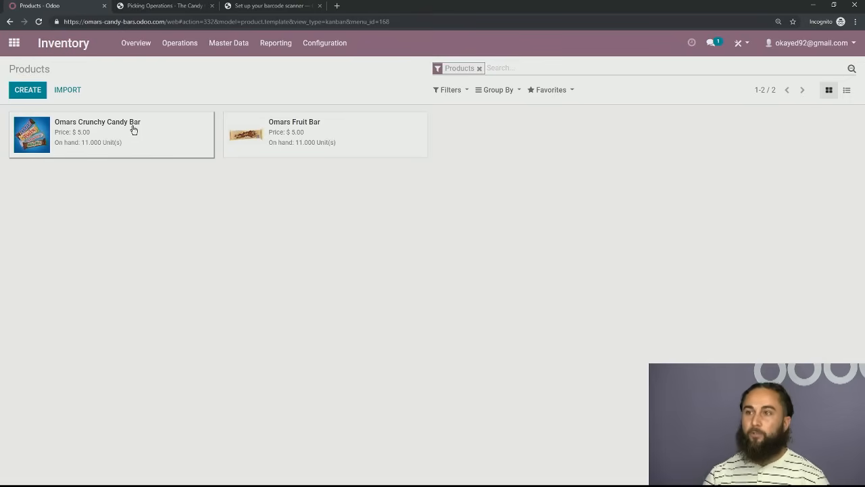
{"action": "left_click", "coordinate": [97, 134]}
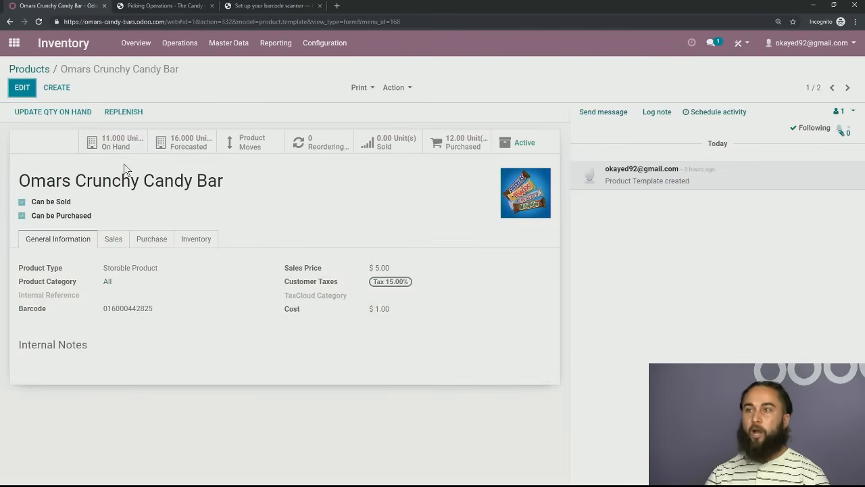
{"action": "left_click", "coordinate": [250, 142]}
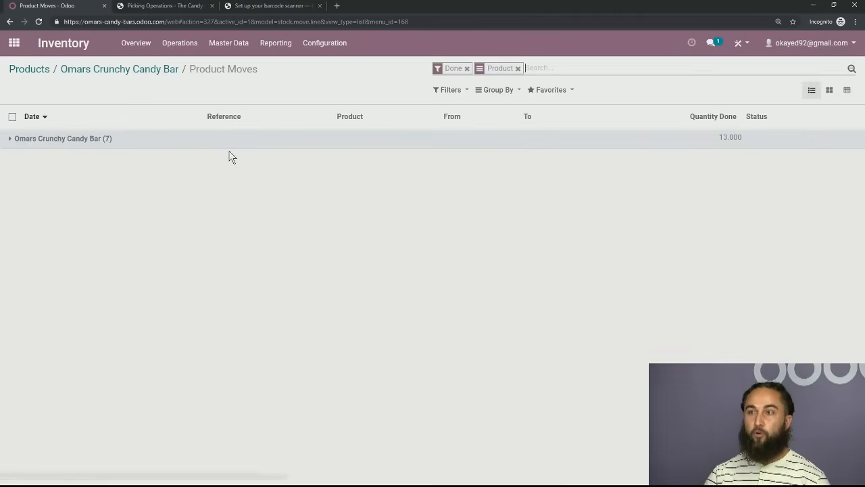
{"action": "mouse_move", "coordinate": [208, 194]}
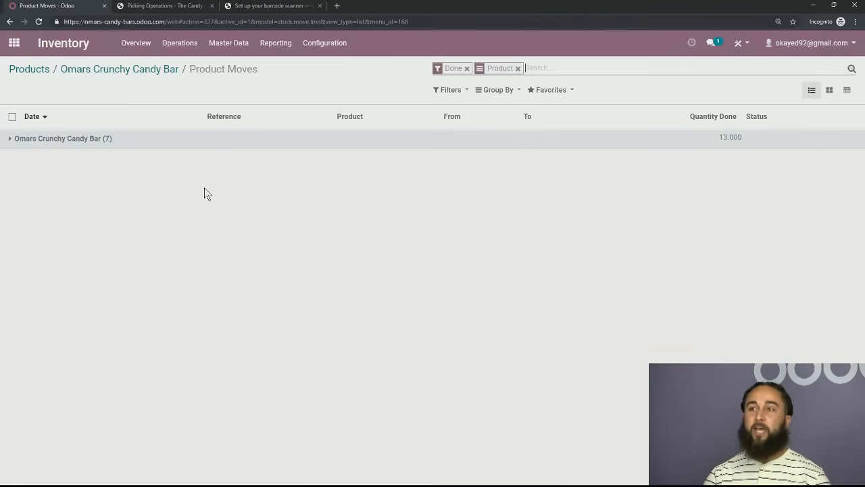
{"action": "mouse_move", "coordinate": [204, 196]}
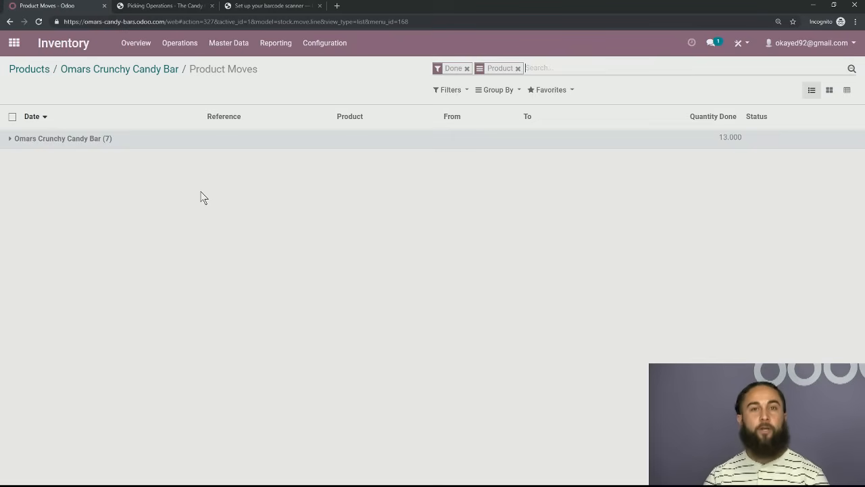
{"action": "mouse_move", "coordinate": [194, 191]}
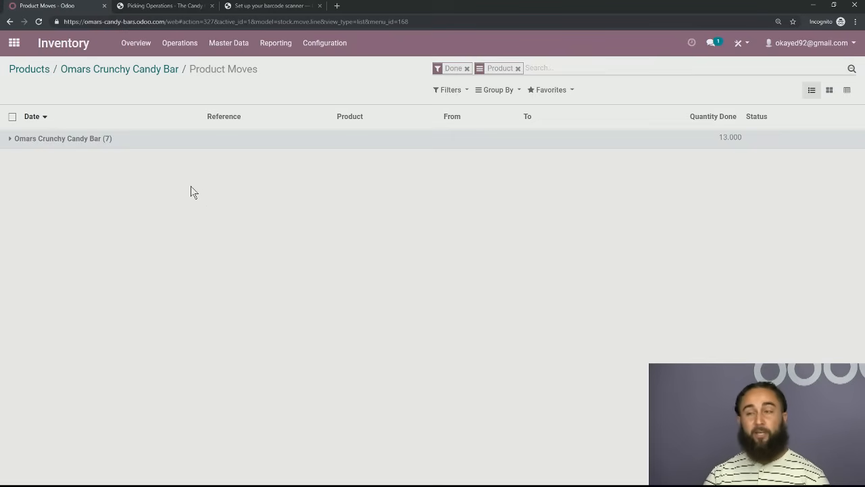
{"action": "left_click", "coordinate": [9, 138]}
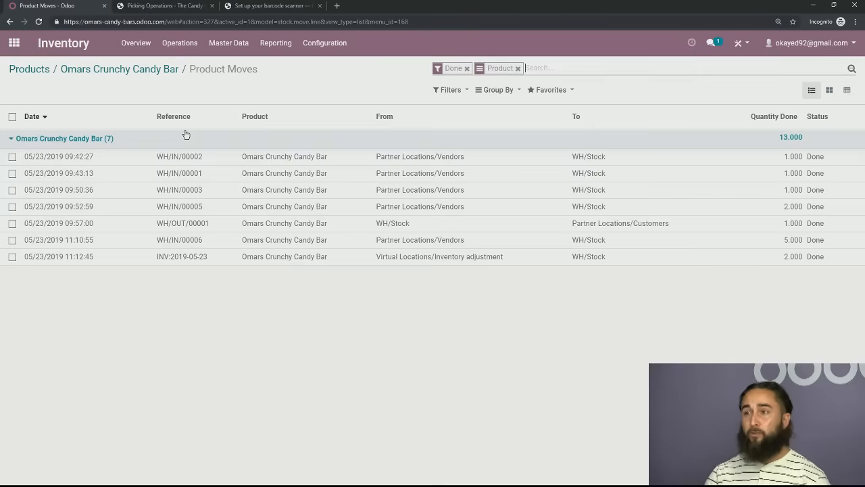
{"action": "mouse_move", "coordinate": [424, 151]}
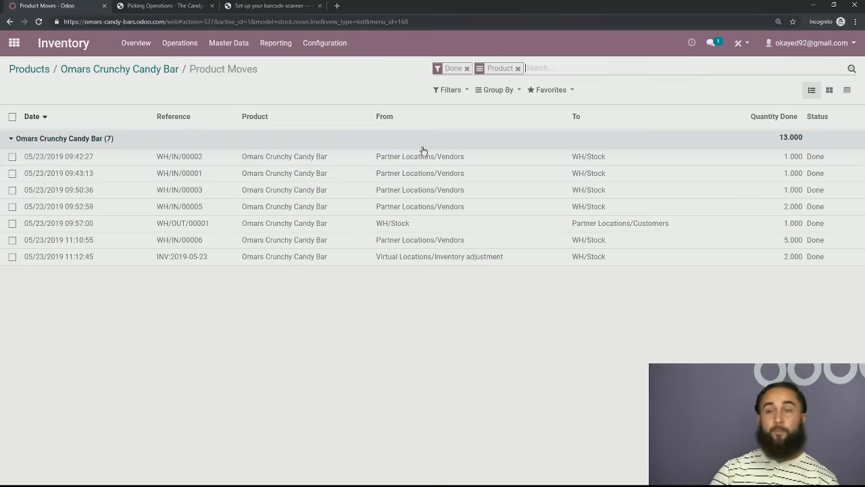
{"action": "mouse_move", "coordinate": [449, 178]}
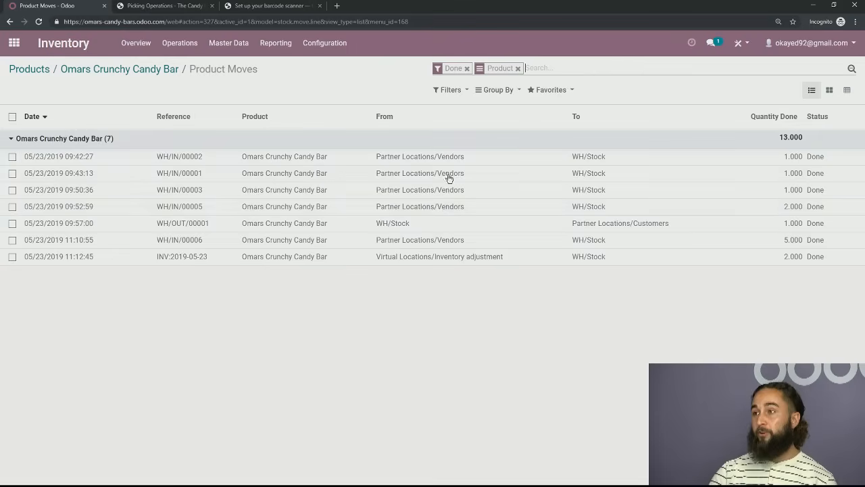
{"action": "mouse_move", "coordinate": [577, 215]}
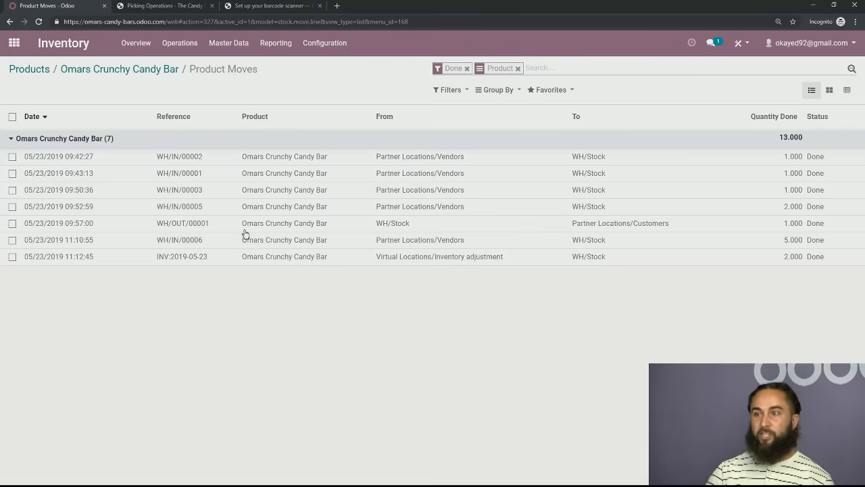
{"action": "mouse_move", "coordinate": [410, 230]}
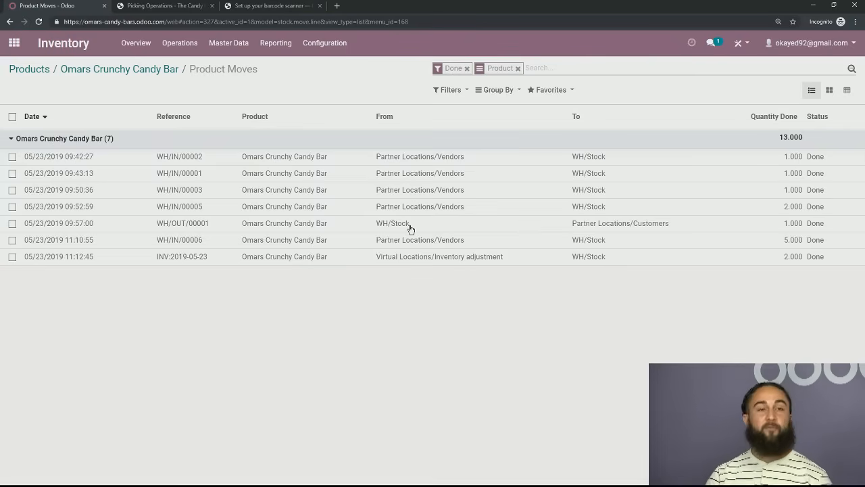
{"action": "mouse_move", "coordinate": [662, 232]}
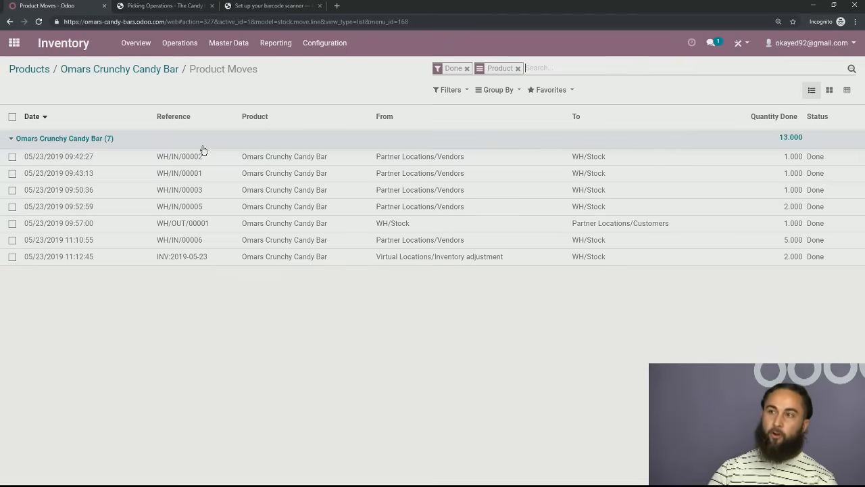
{"action": "mouse_move", "coordinate": [186, 204]}
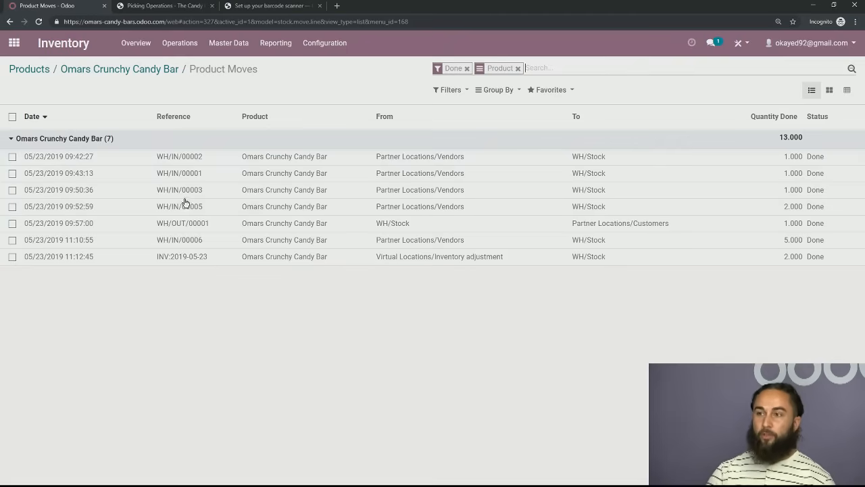
{"action": "mouse_move", "coordinate": [180, 232]}
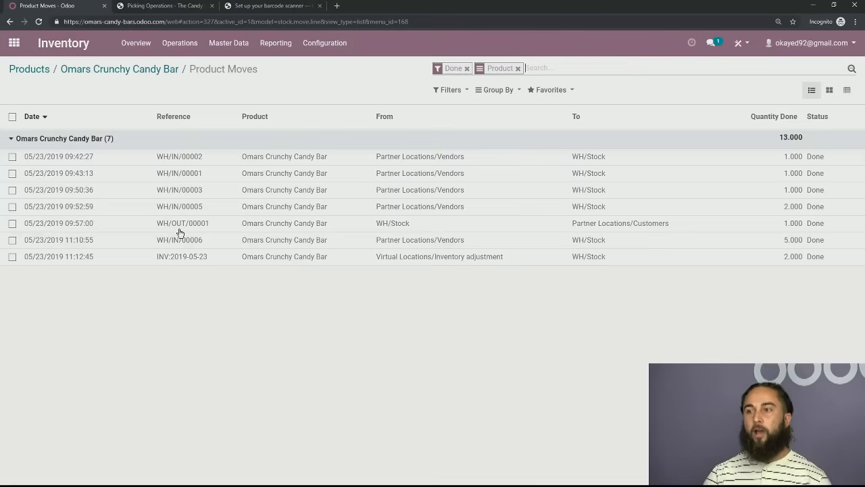
{"action": "mouse_move", "coordinate": [188, 228]}
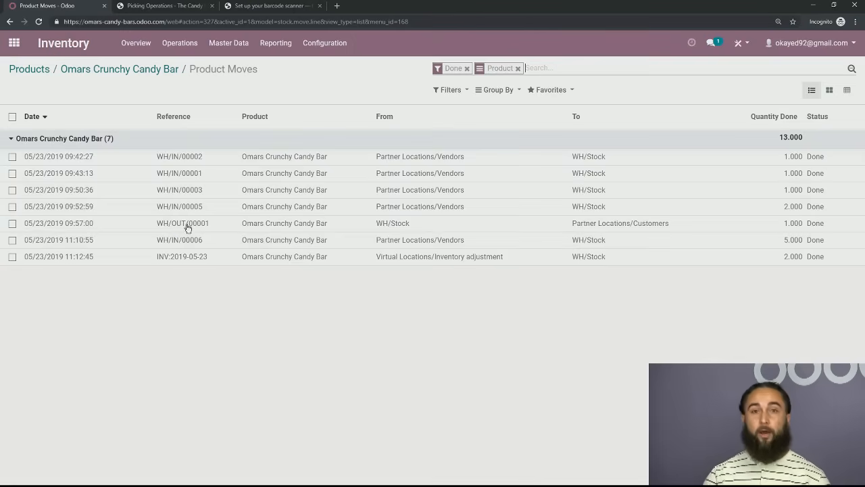
{"action": "mouse_move", "coordinate": [200, 164]}
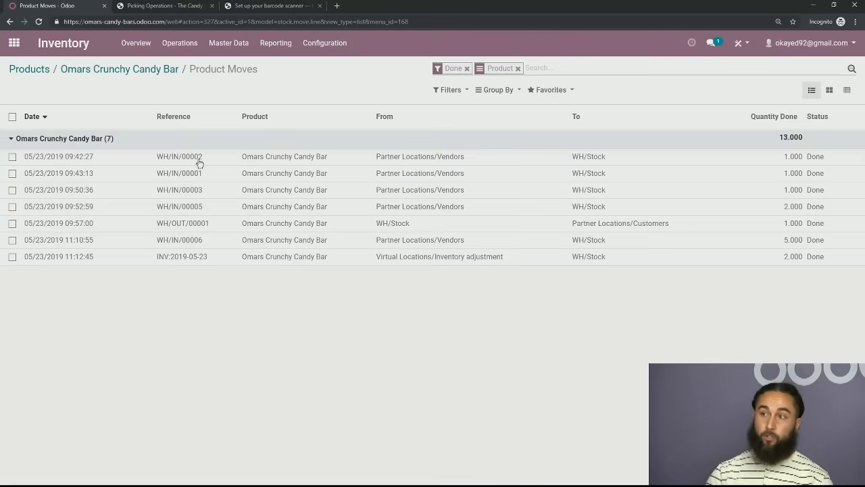
{"action": "mouse_move", "coordinate": [211, 170]}
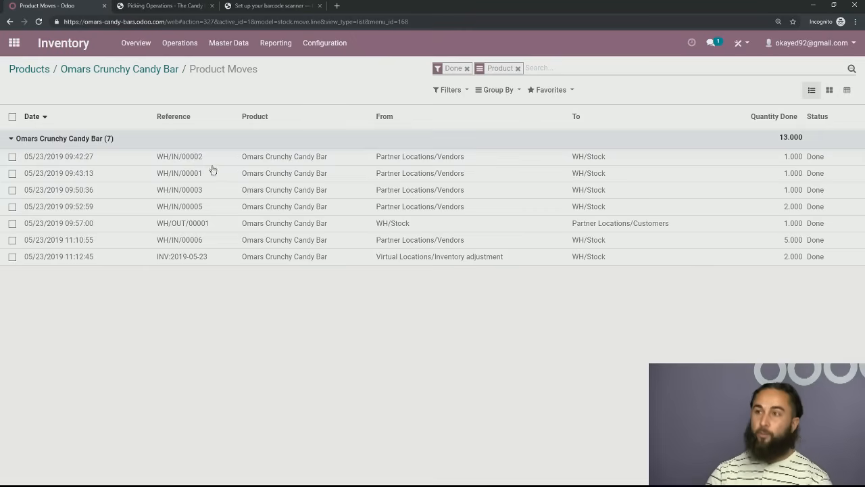
{"action": "mouse_move", "coordinate": [201, 215]}
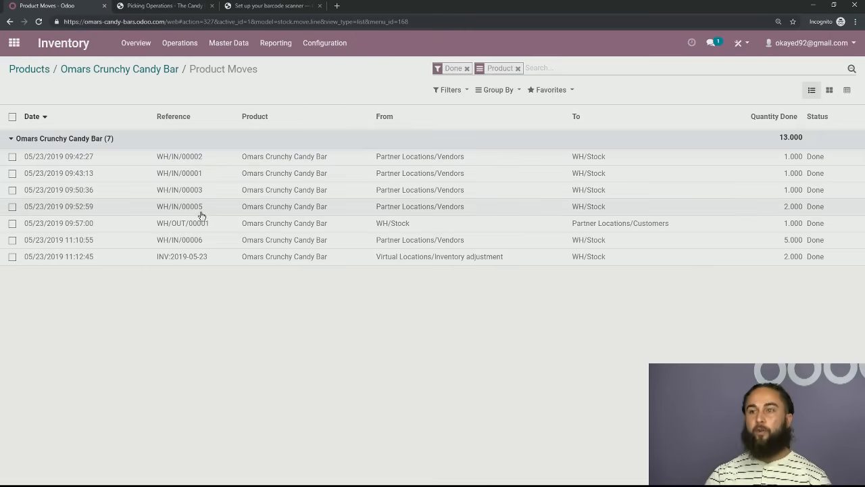
{"action": "mouse_move", "coordinate": [191, 274]}
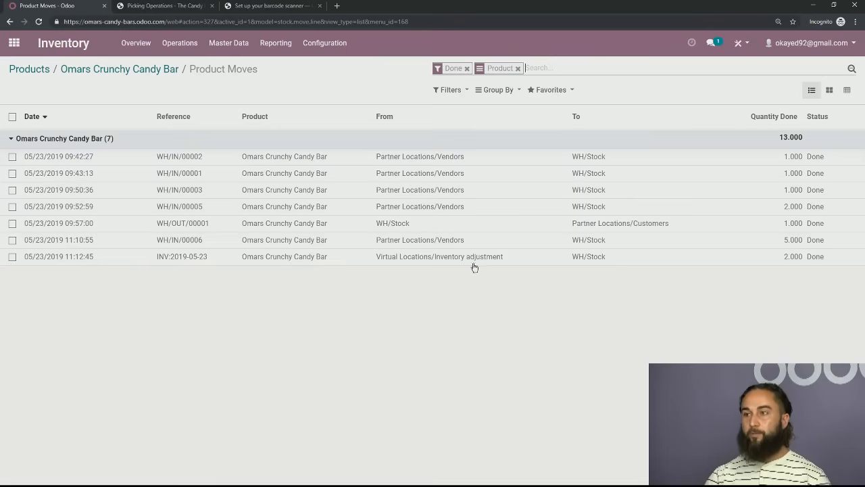
{"action": "mouse_move", "coordinate": [399, 268]}
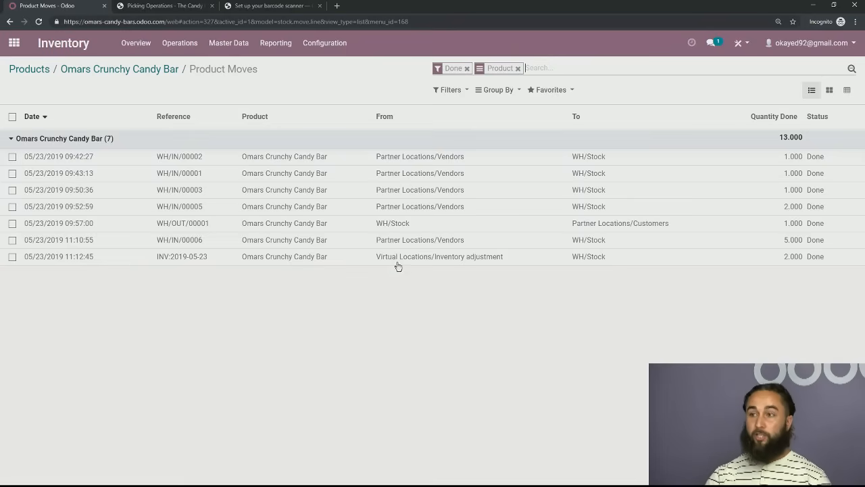
{"action": "mouse_move", "coordinate": [617, 269]}
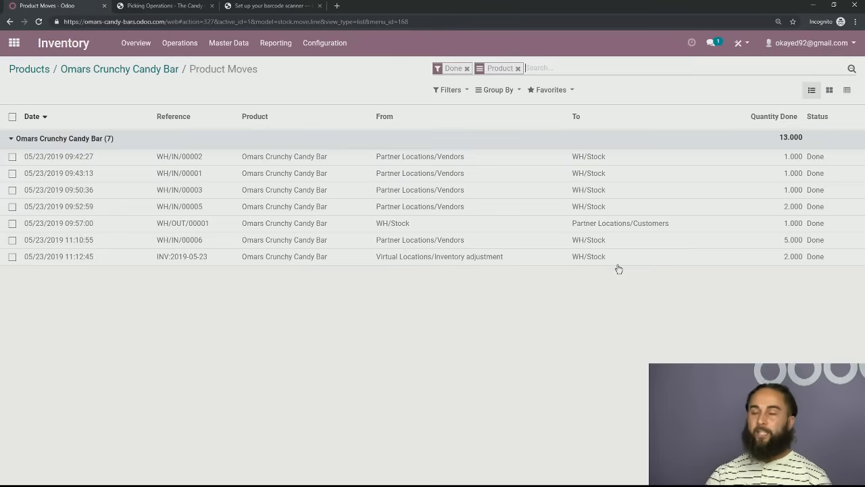
{"action": "mouse_move", "coordinate": [768, 309]}
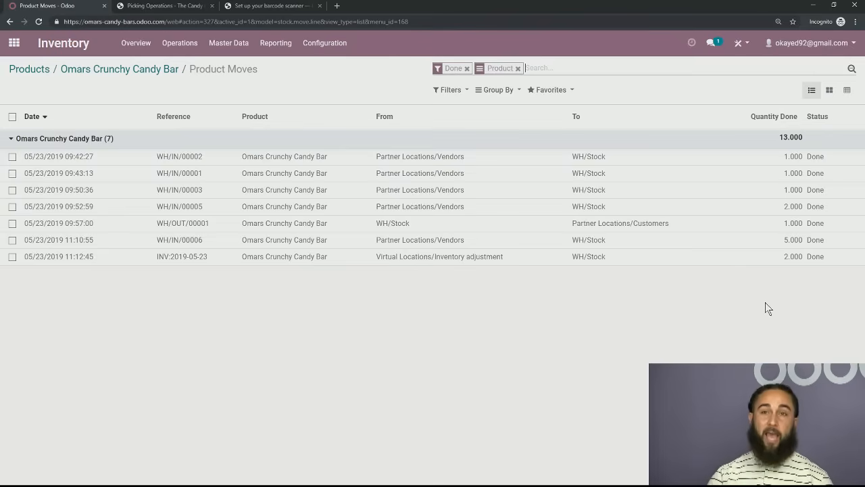
{"action": "mouse_move", "coordinate": [681, 325]}
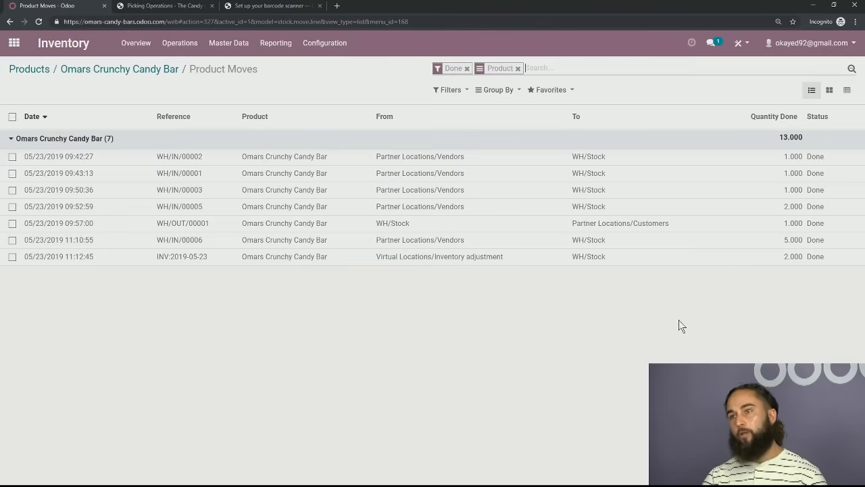
{"action": "mouse_move", "coordinate": [389, 410]}
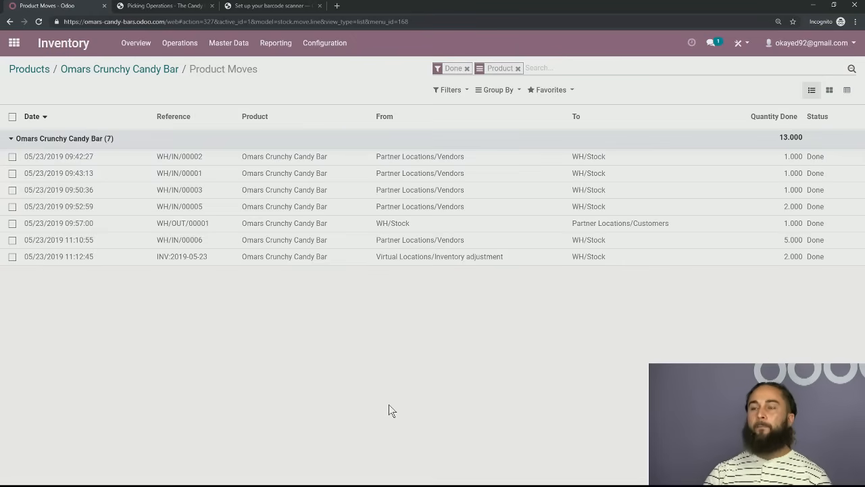
{"action": "left_click", "coordinate": [119, 68]}
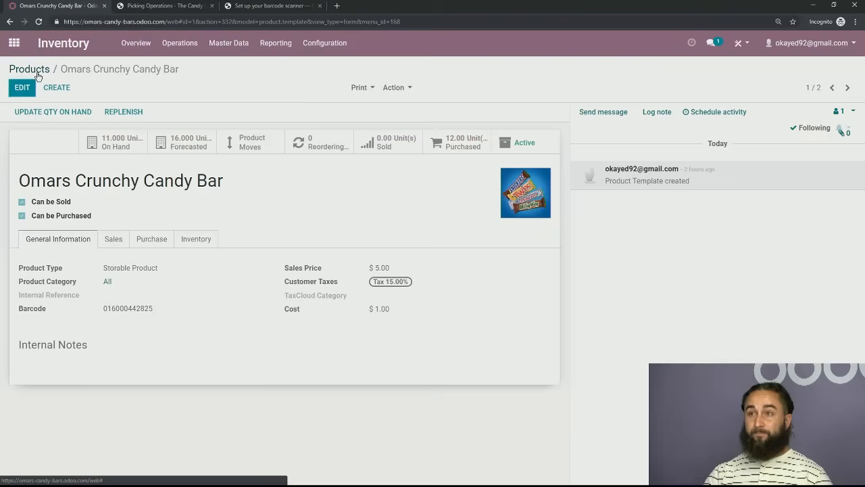
- Go back to the Products list via the breadcrumb
{"action": "left_click", "coordinate": [29, 68]}
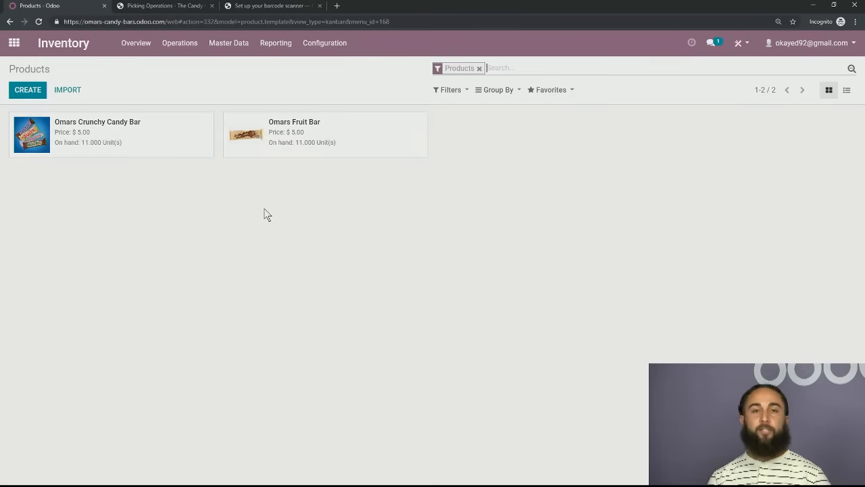
{"action": "mouse_move", "coordinate": [306, 83]}
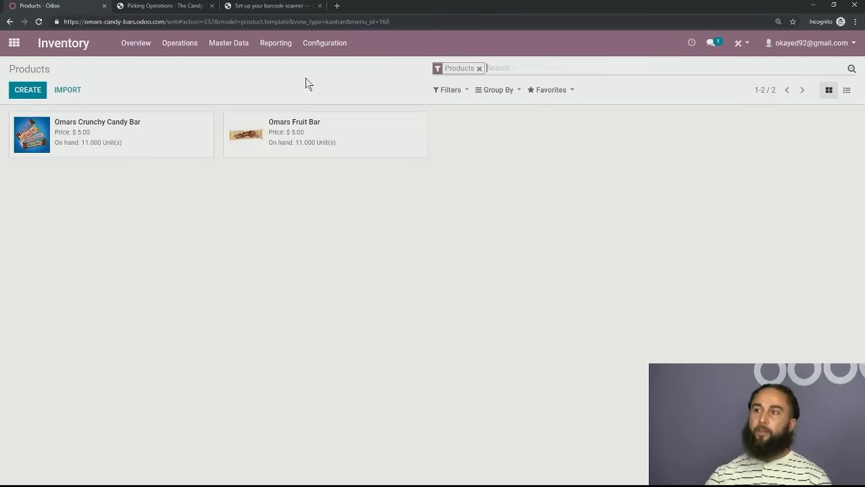